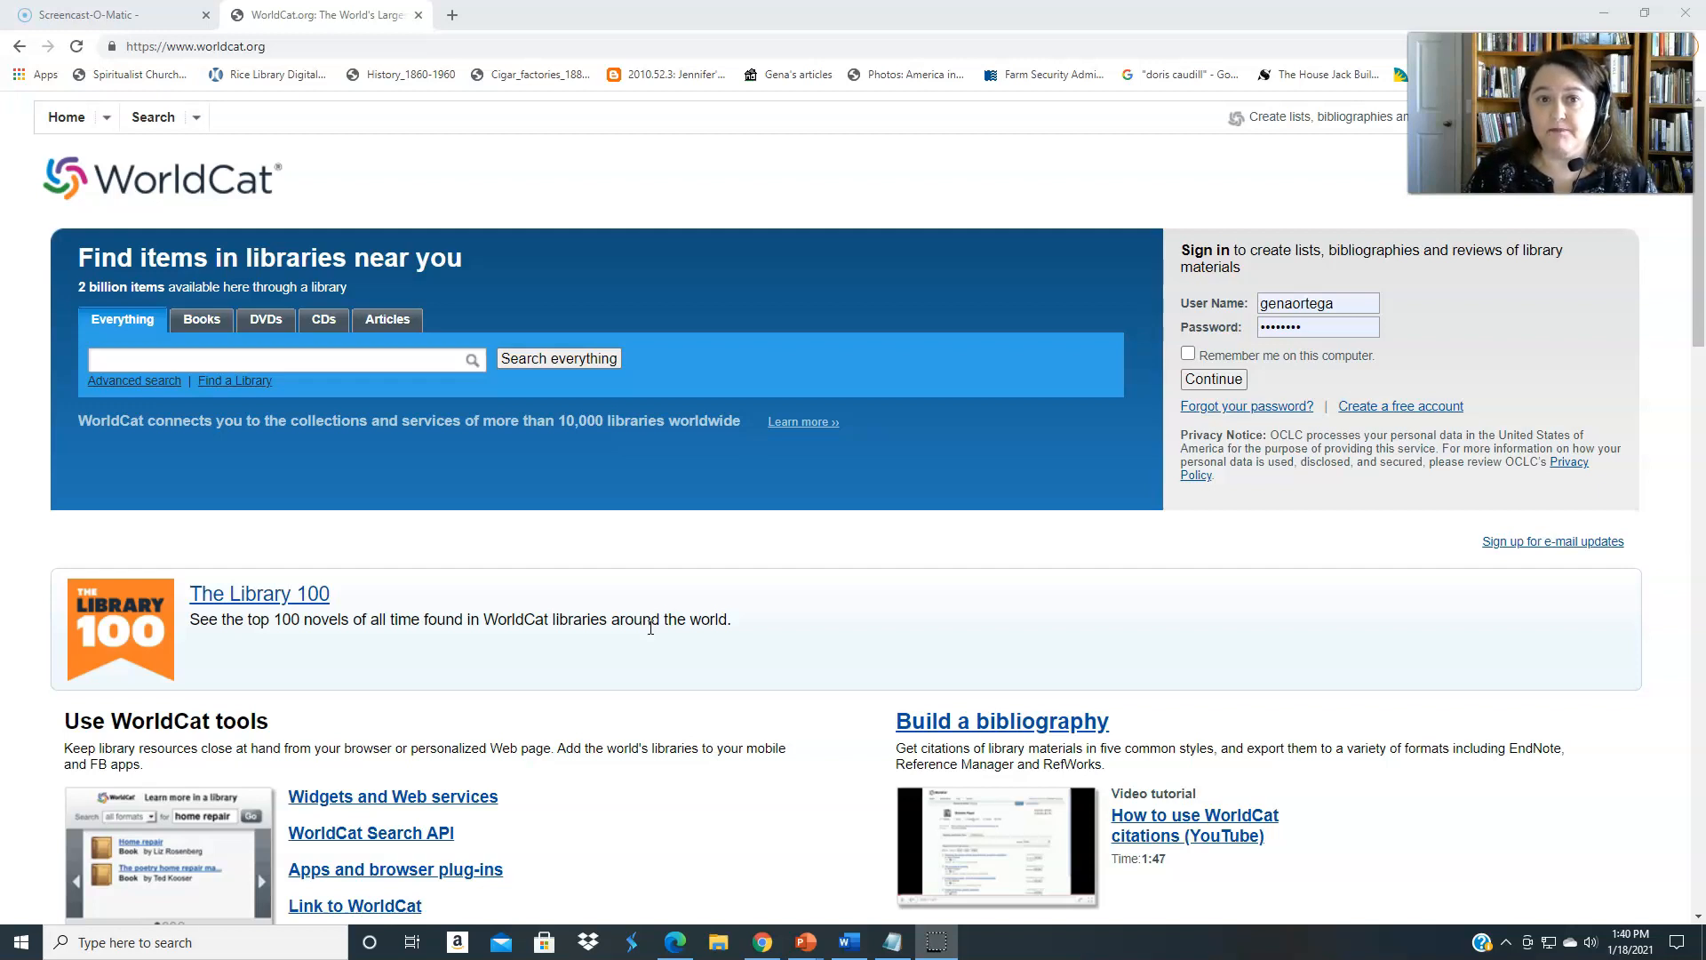
pyautogui.moveTo(451, 569)
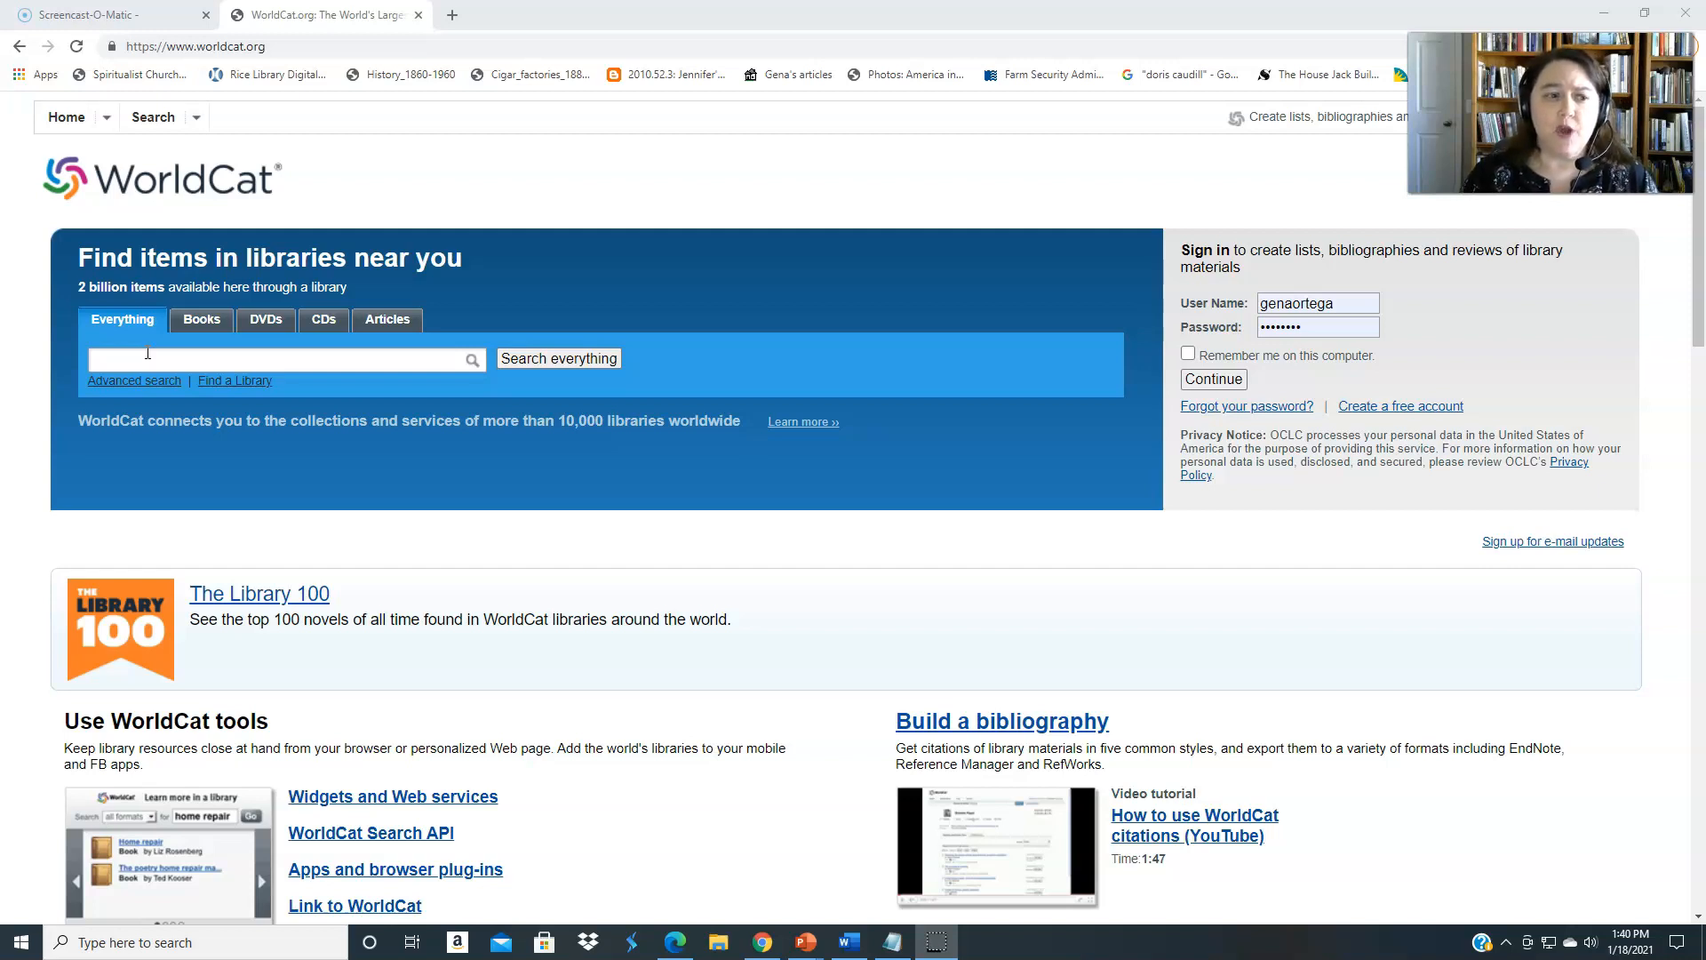
# Search WorldCat for "WCTU" across everything, returning about 1,045 results
pyautogui.click(282, 359)
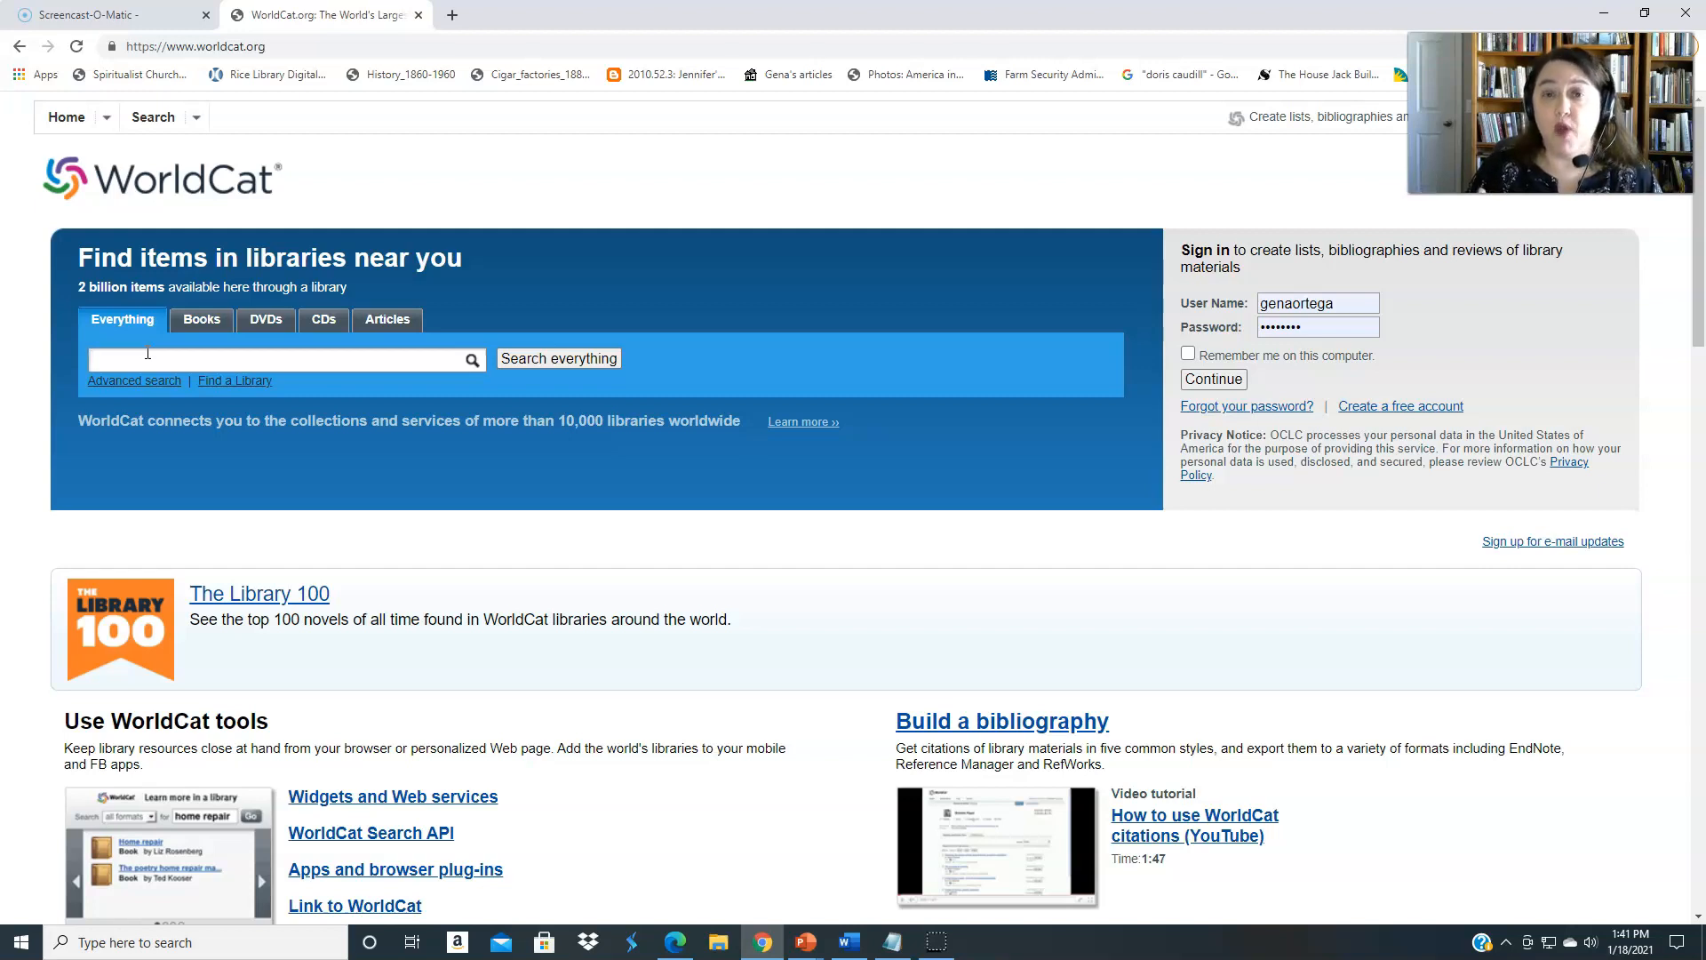
pyautogui.write('wc')
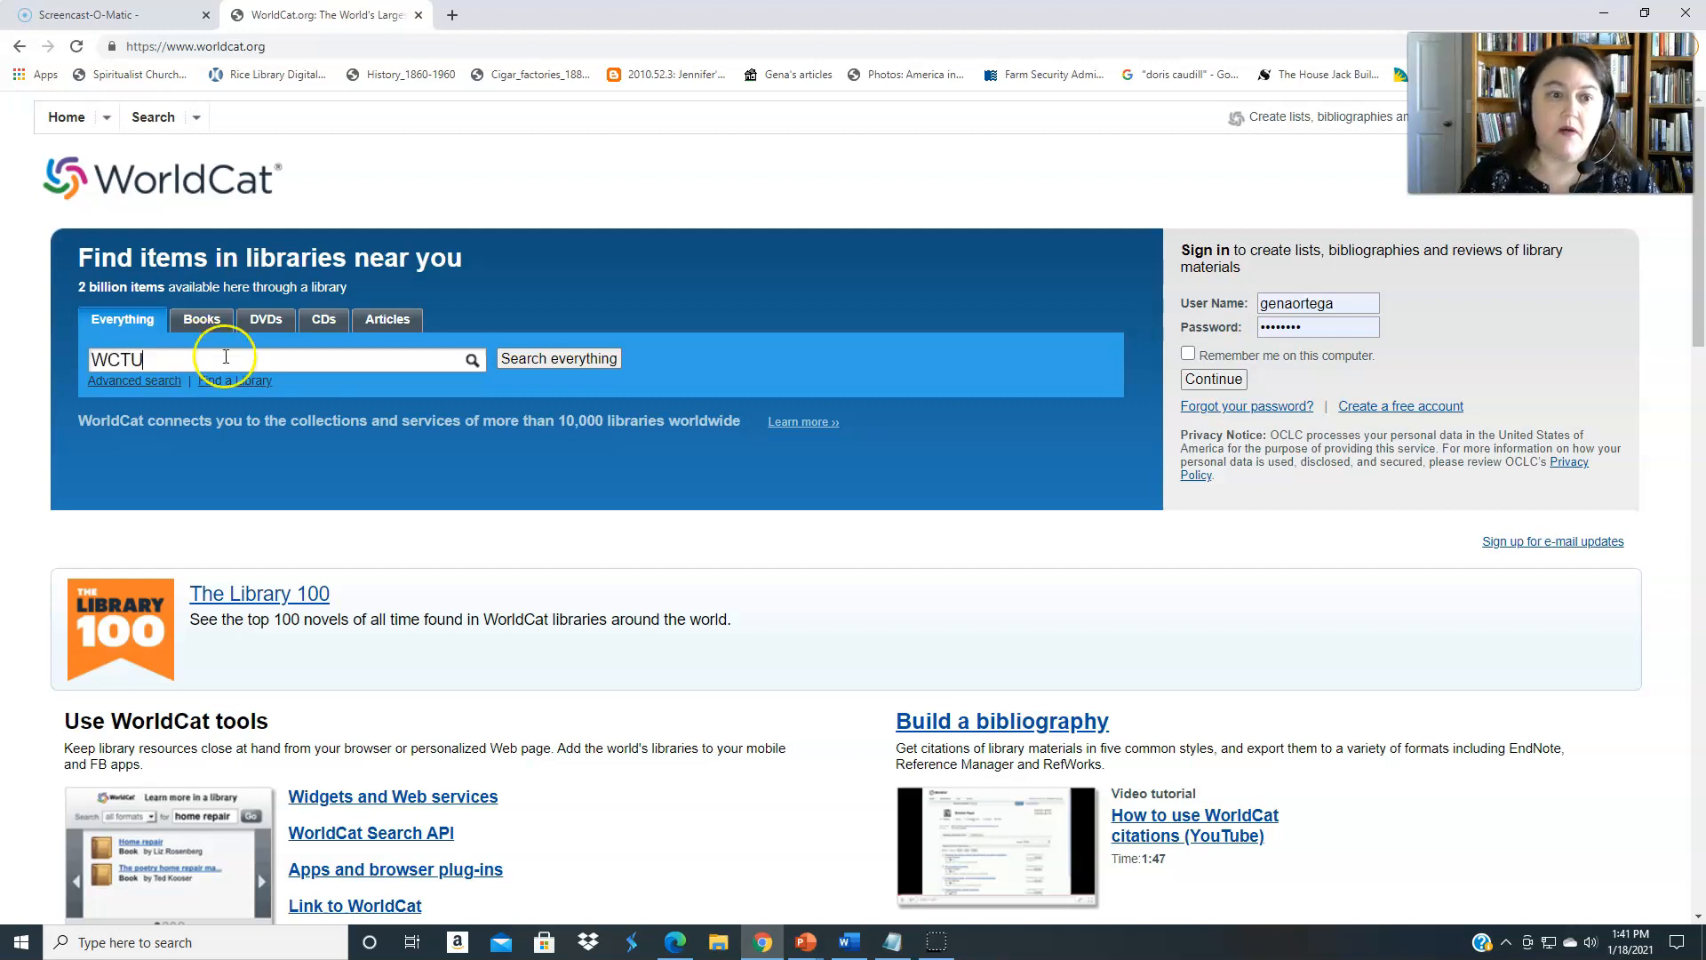
pyautogui.click(558, 357)
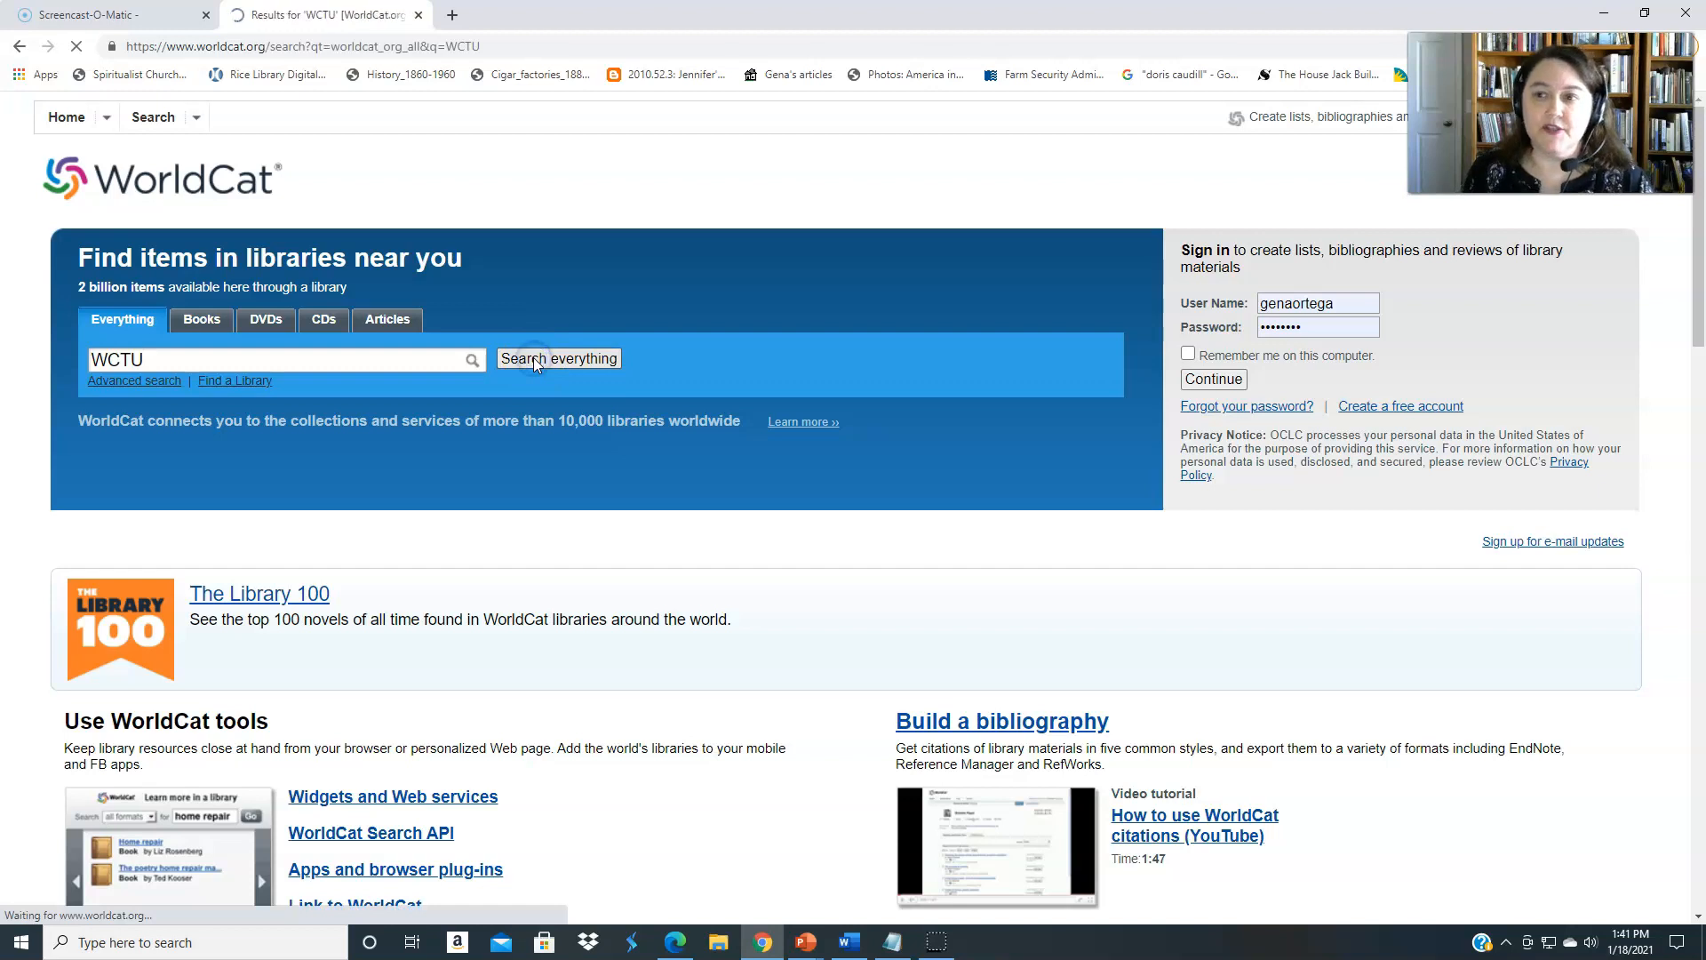
pyautogui.click(558, 359)
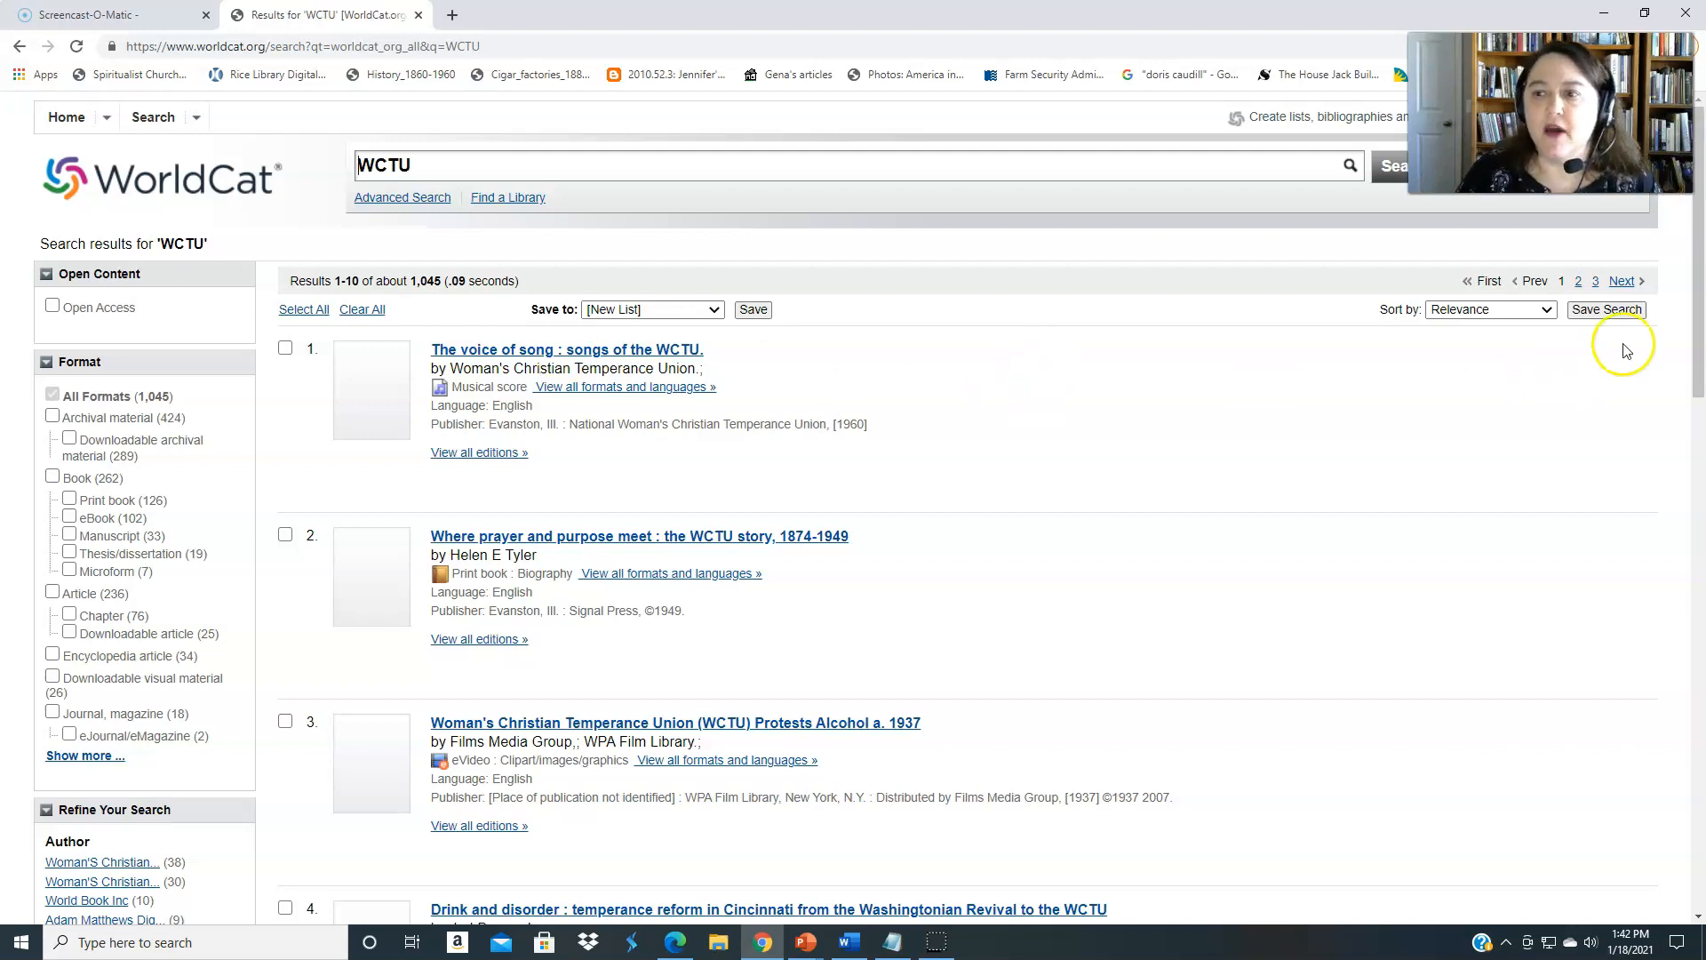
pyautogui.scroll(-3)
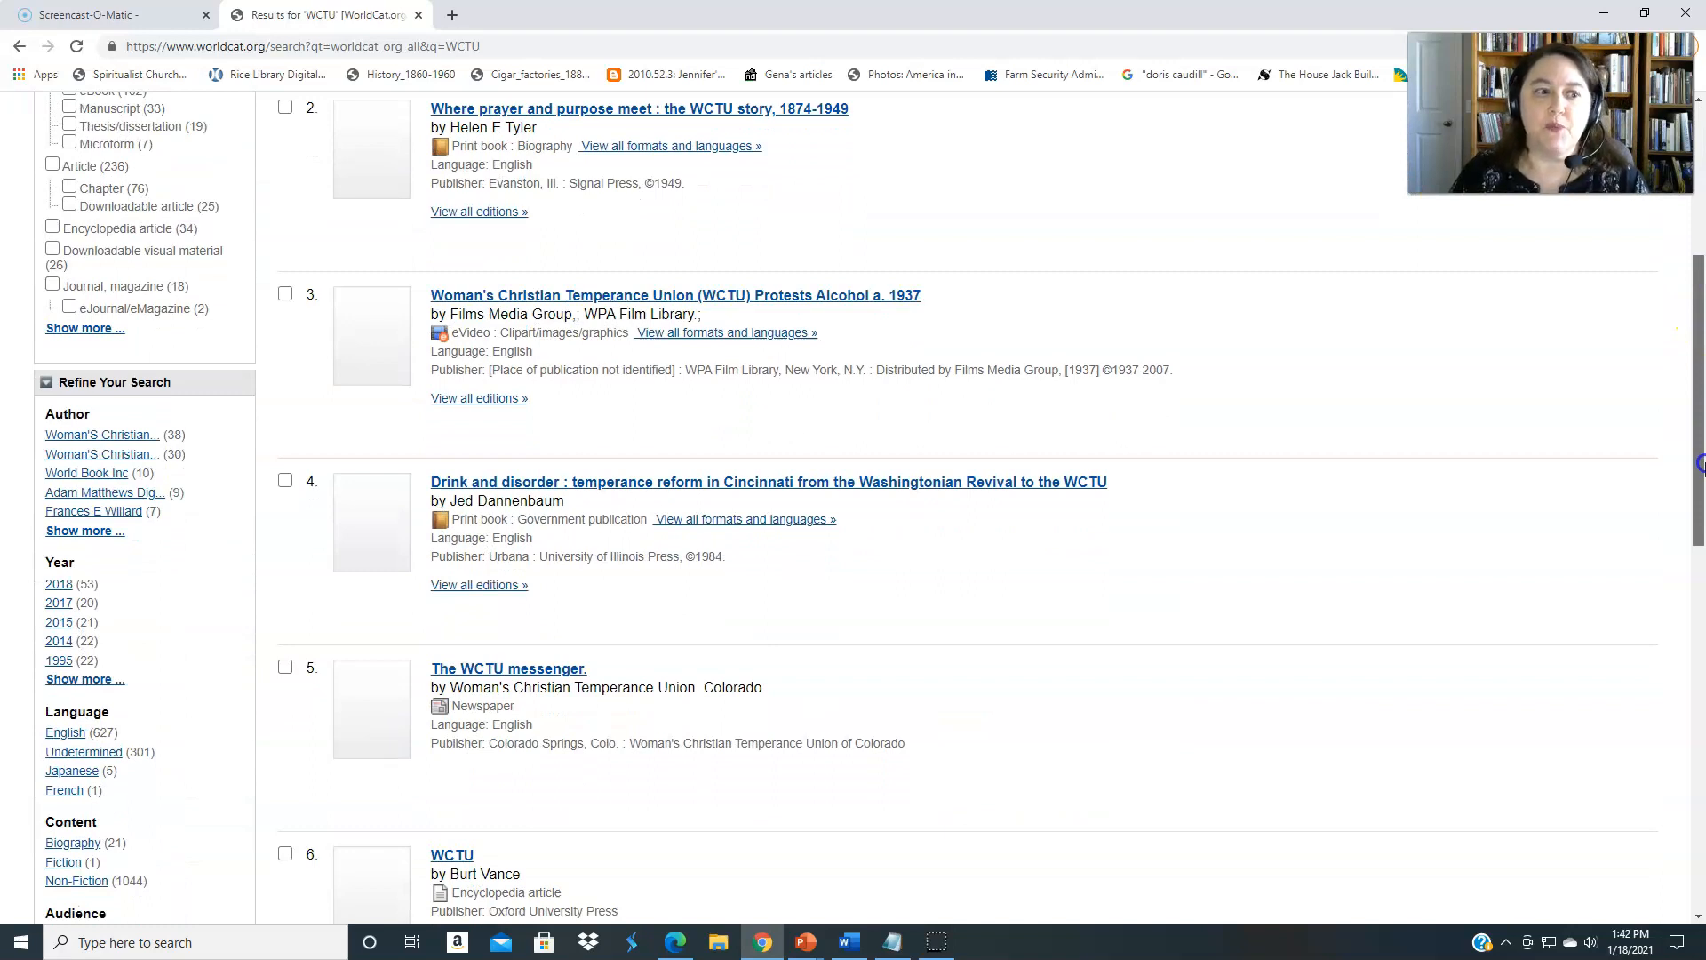
pyautogui.scroll(-3)
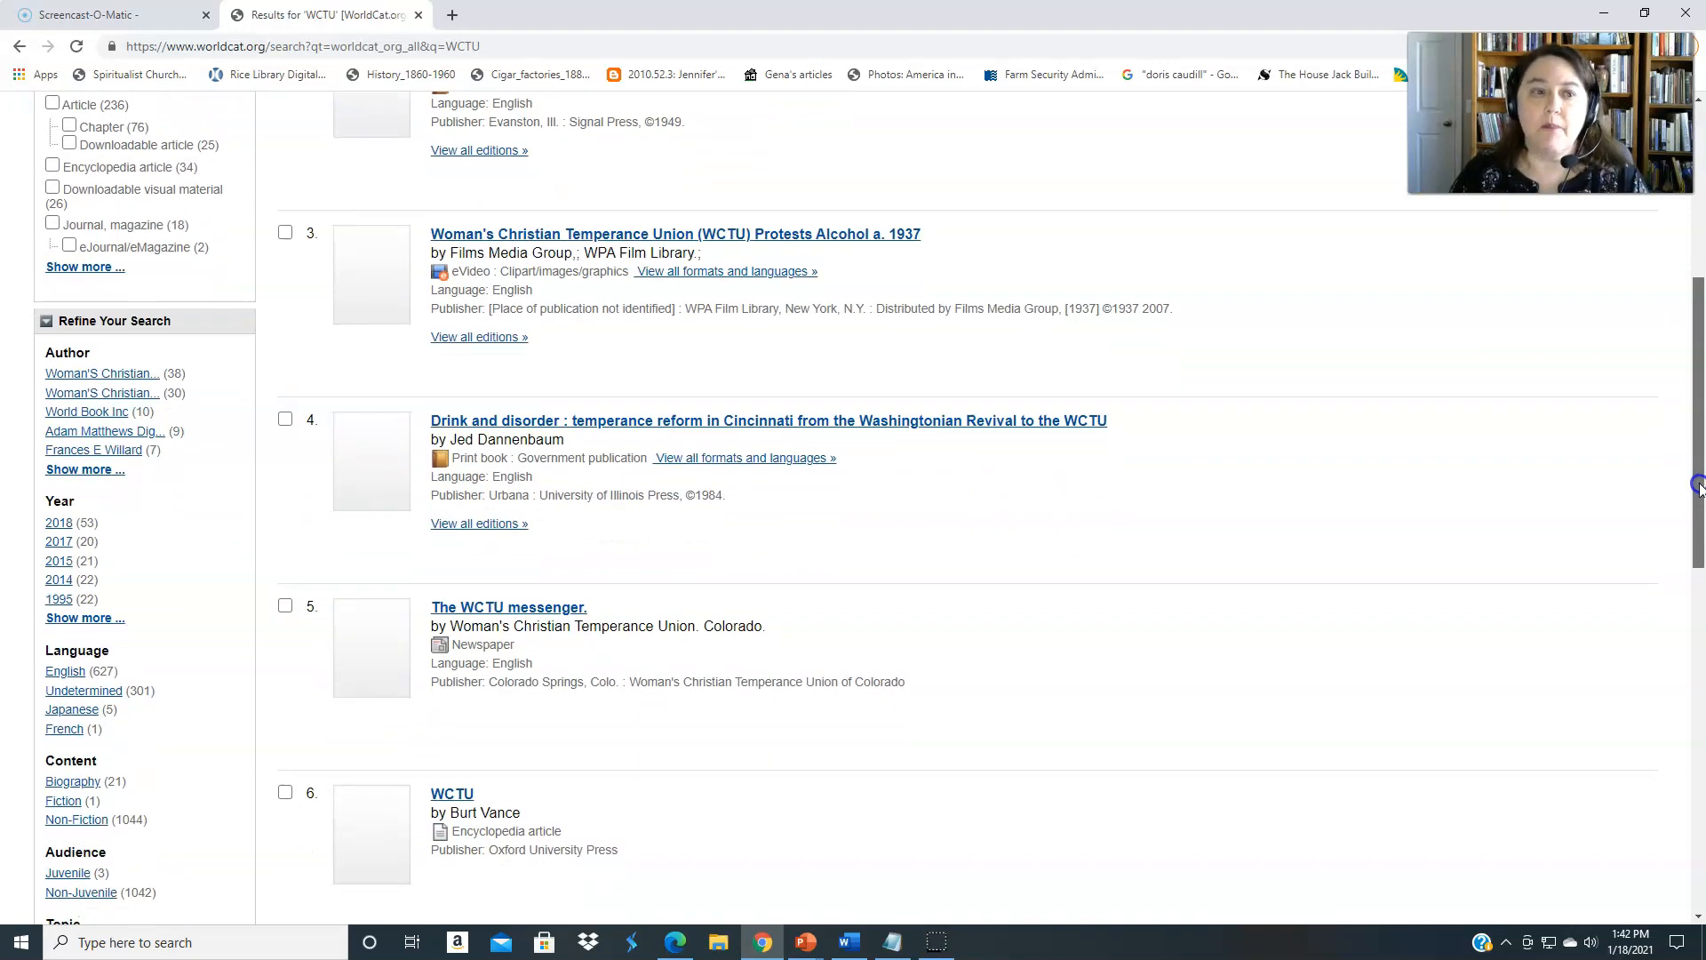
pyautogui.scroll(-3)
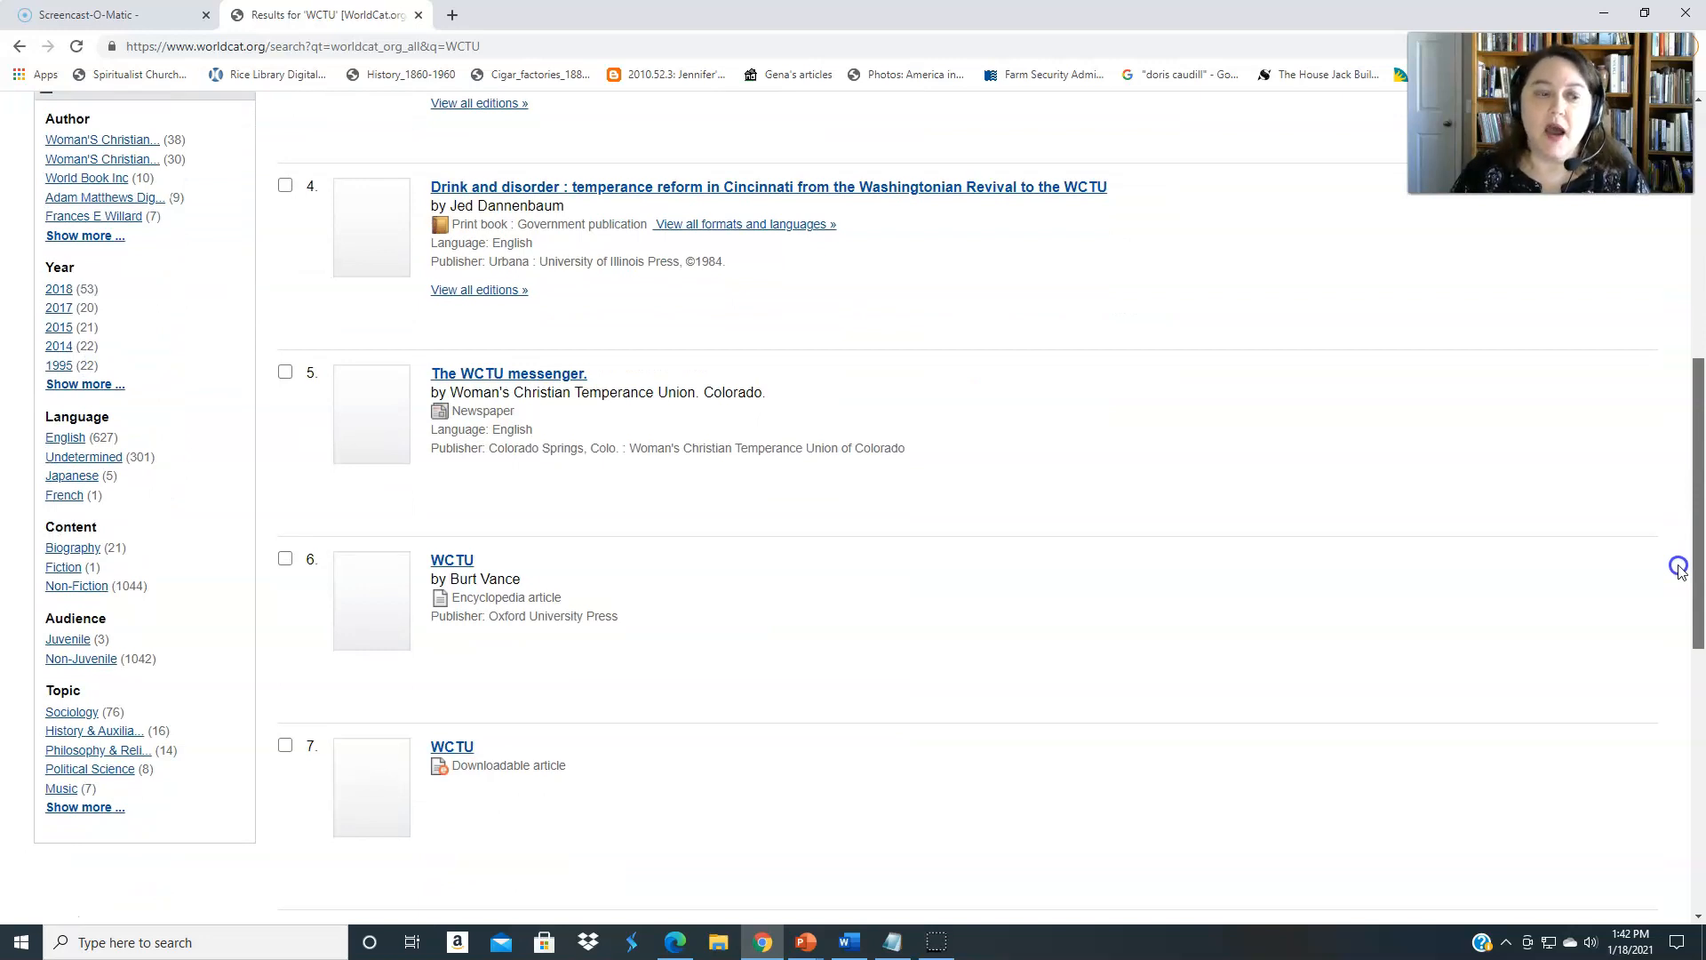
pyautogui.scroll(-3)
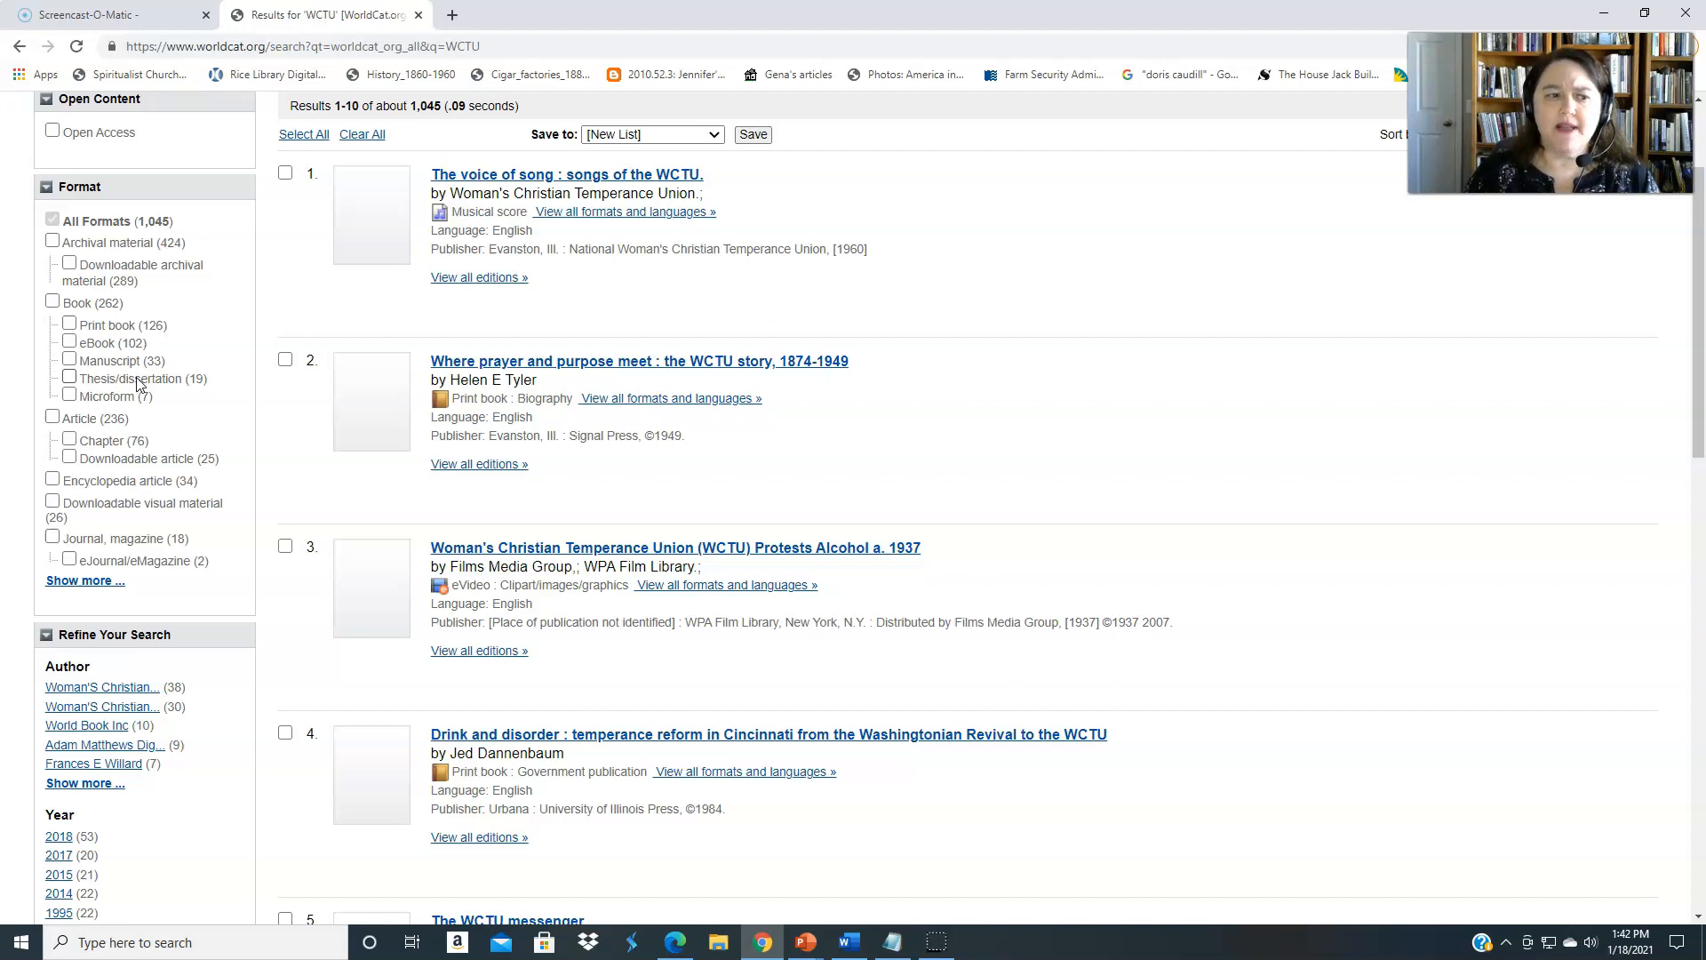
# Narrow the WCTU results to Thesis/dissertation format, about 19 items, and browse them
pyautogui.click(69, 377)
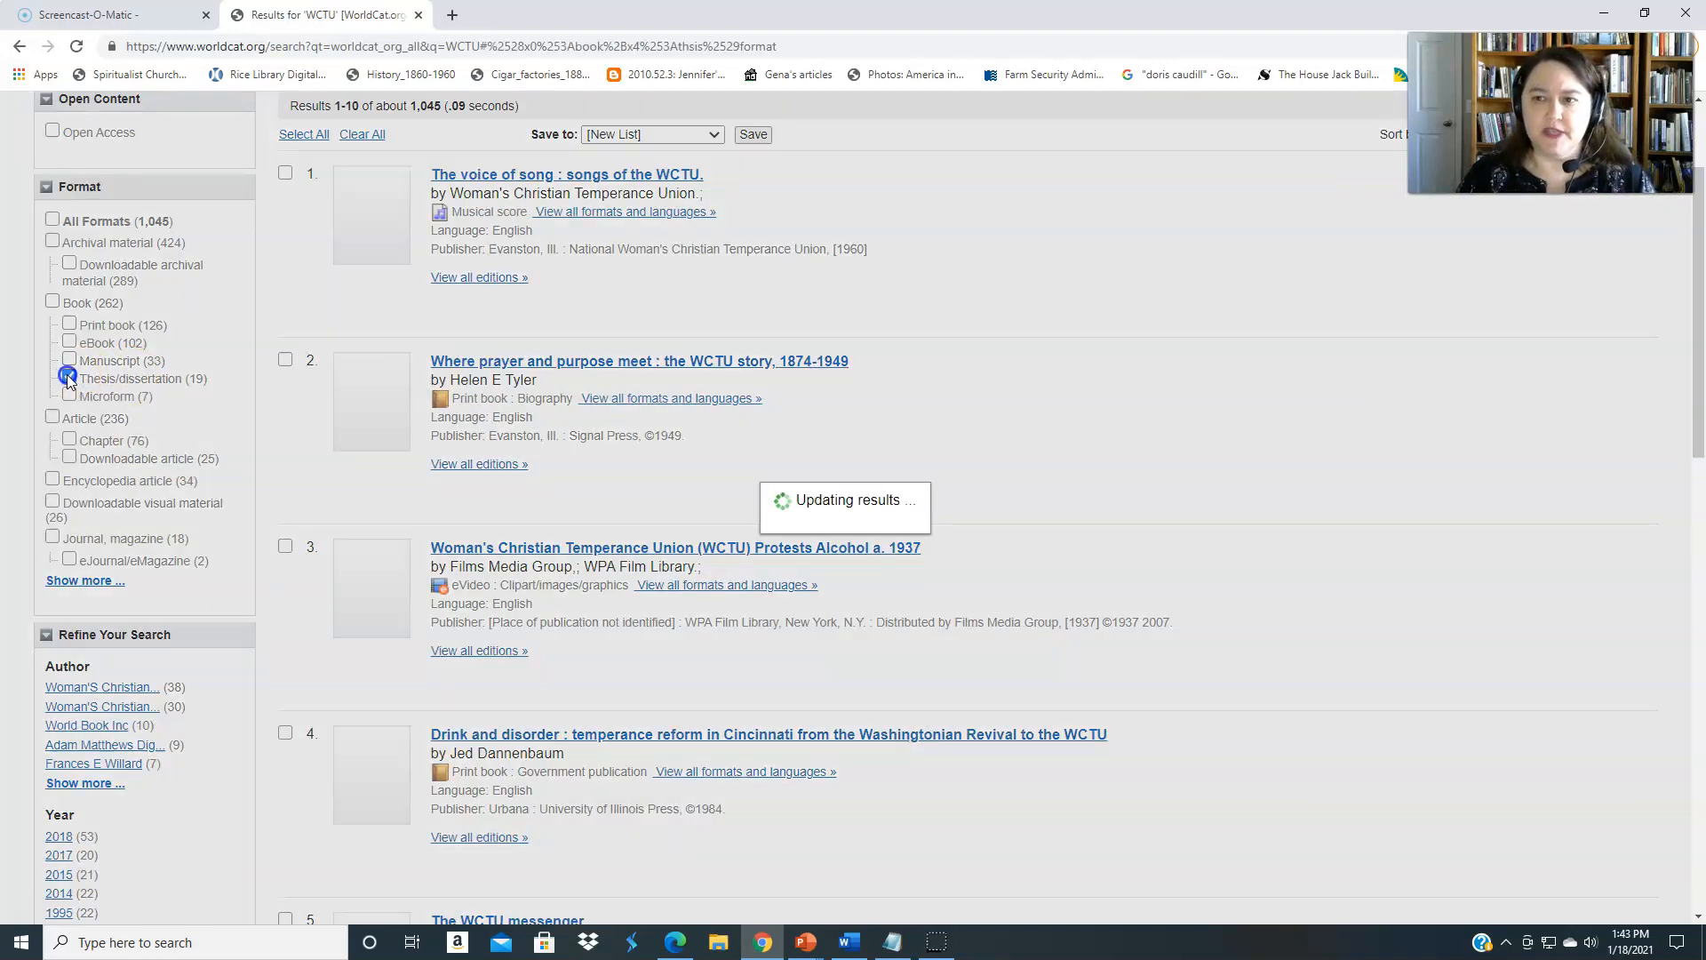
pyautogui.click(68, 377)
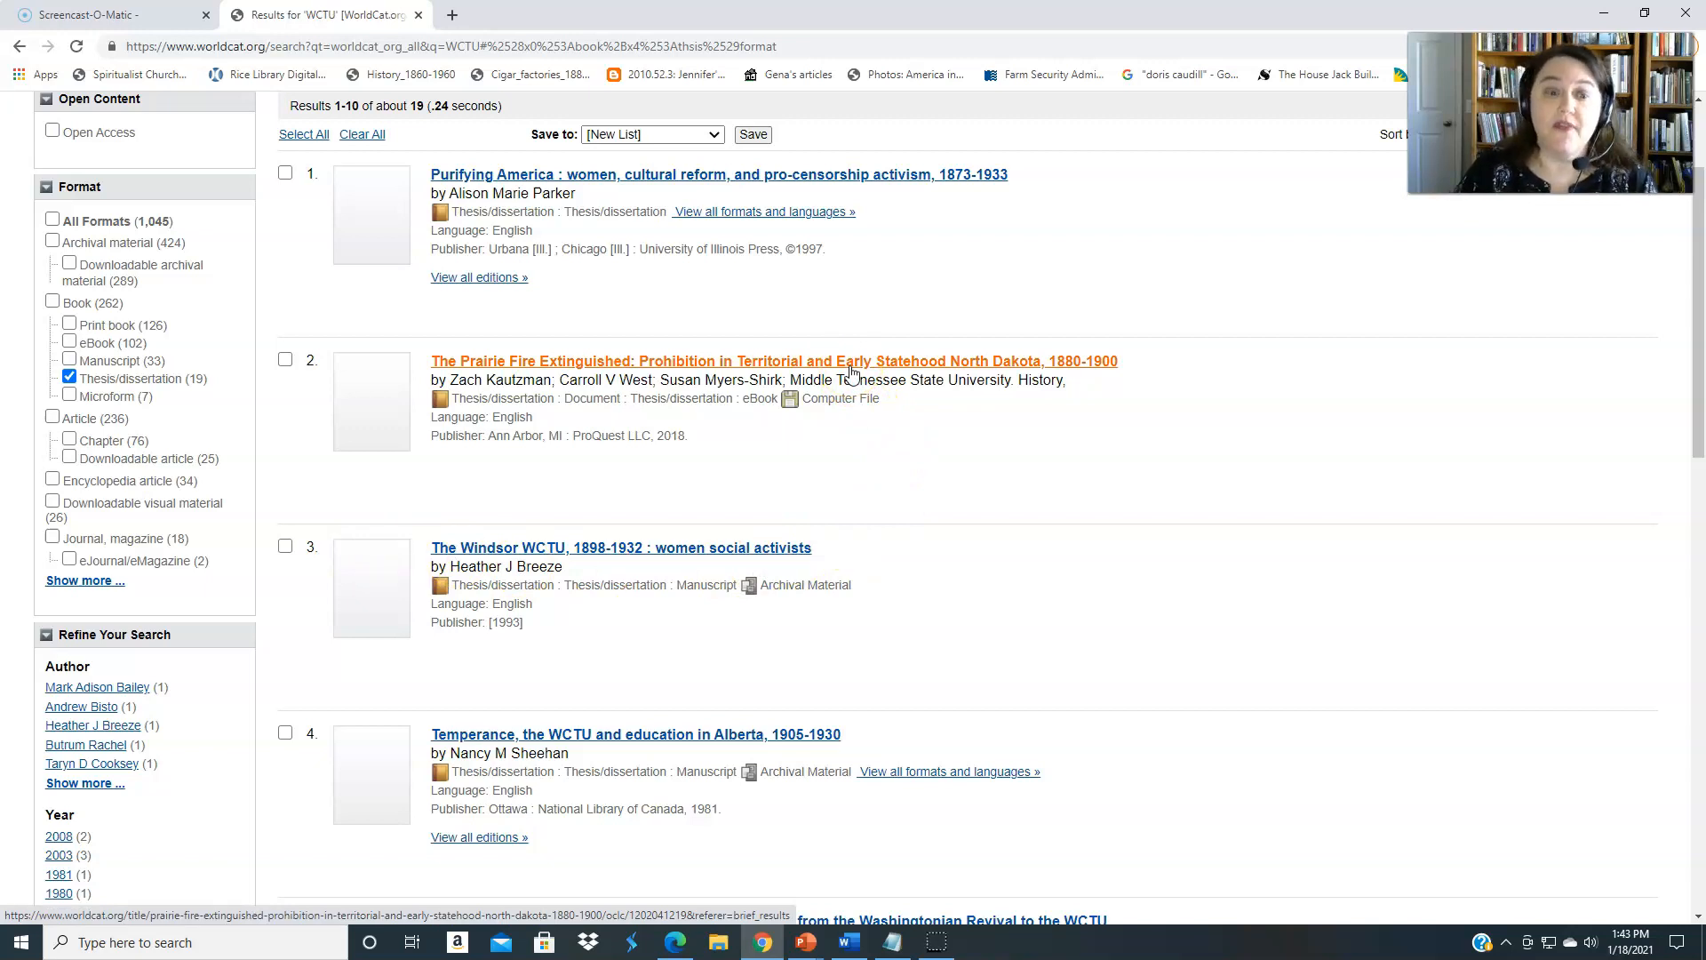
pyautogui.scroll(-3)
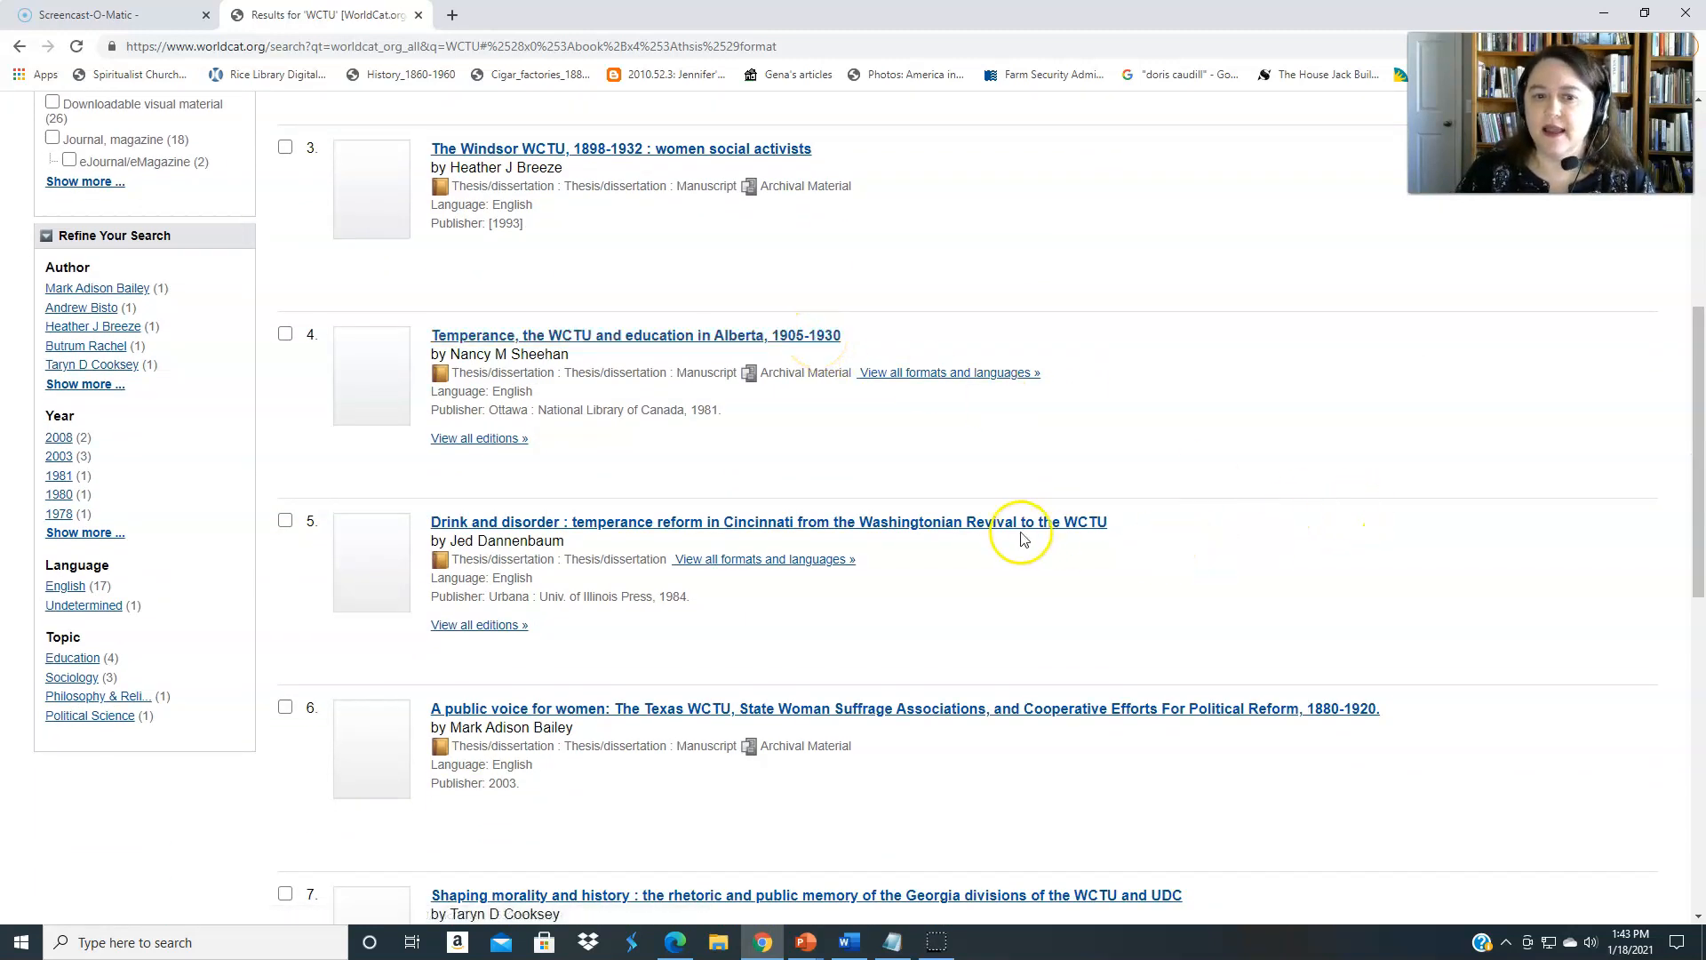
pyautogui.moveTo(1050, 732)
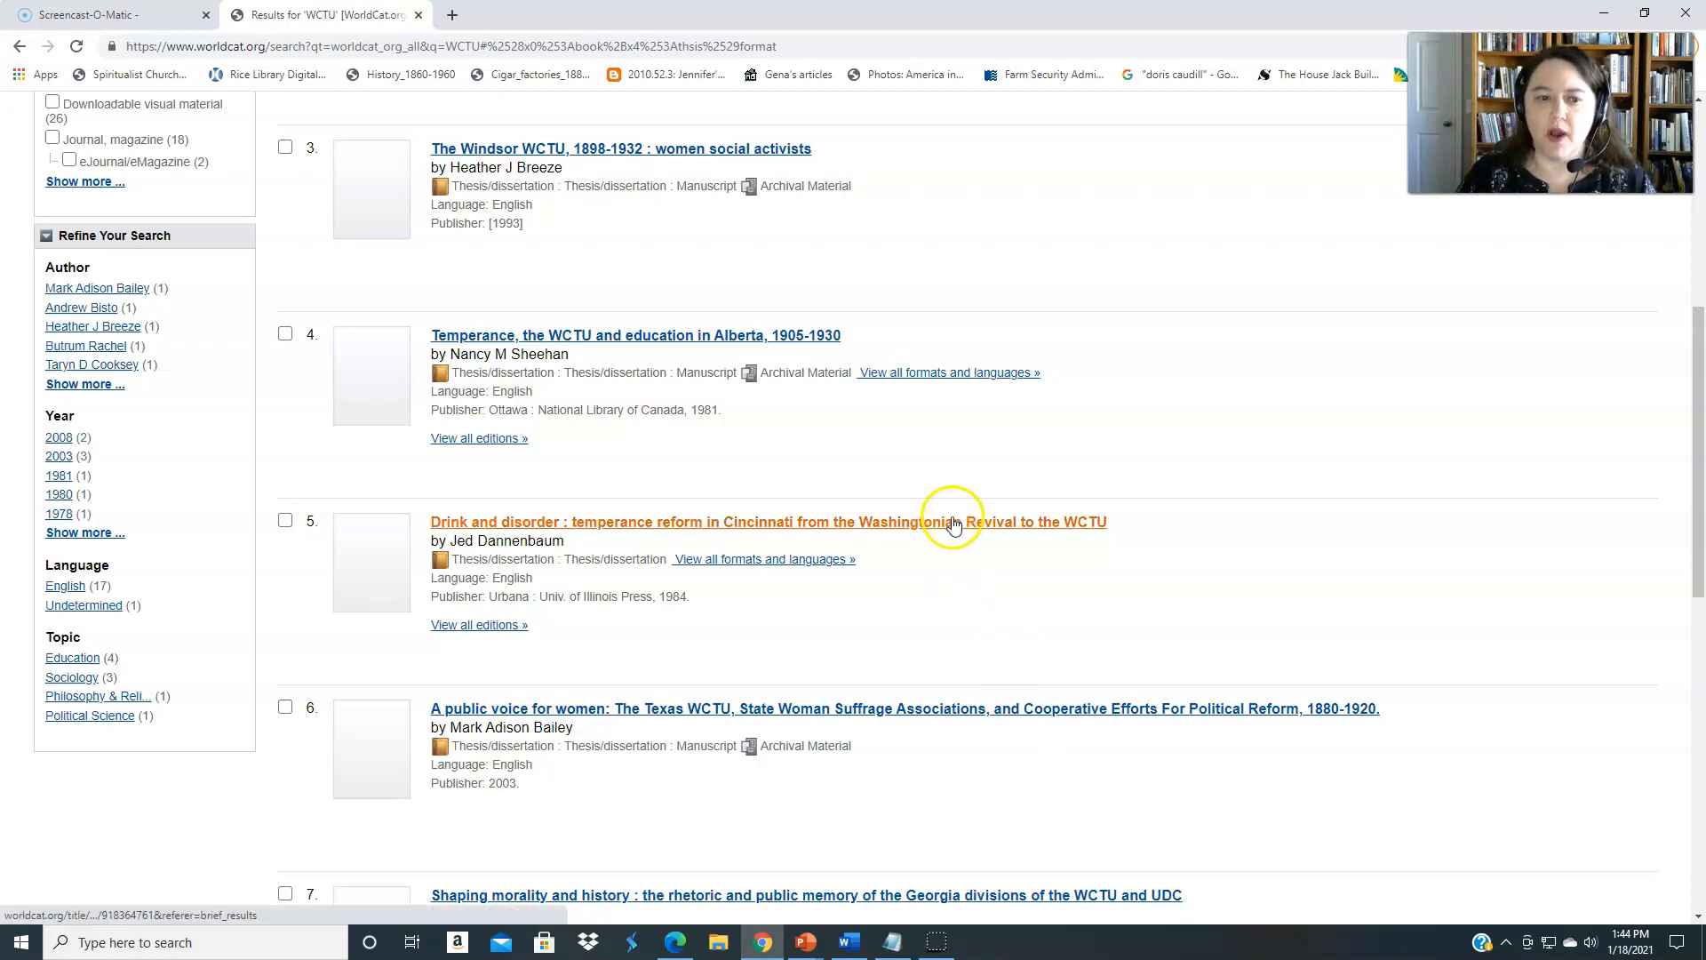
pyautogui.click(768, 521)
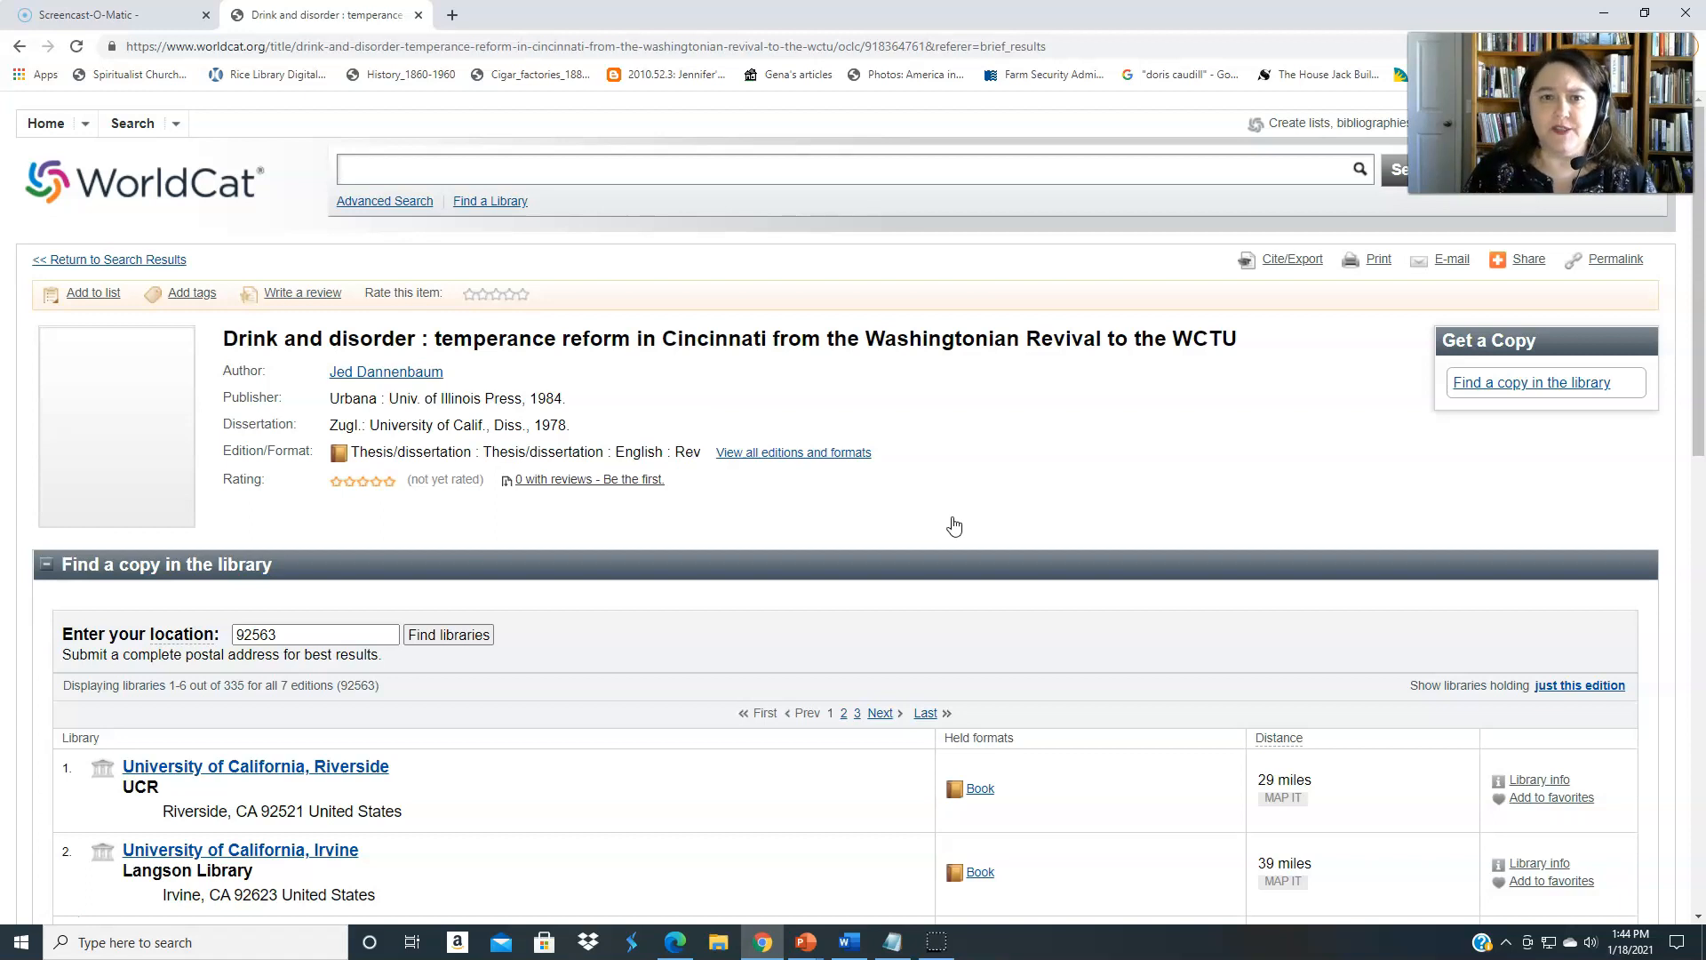
pyautogui.click(850, 169)
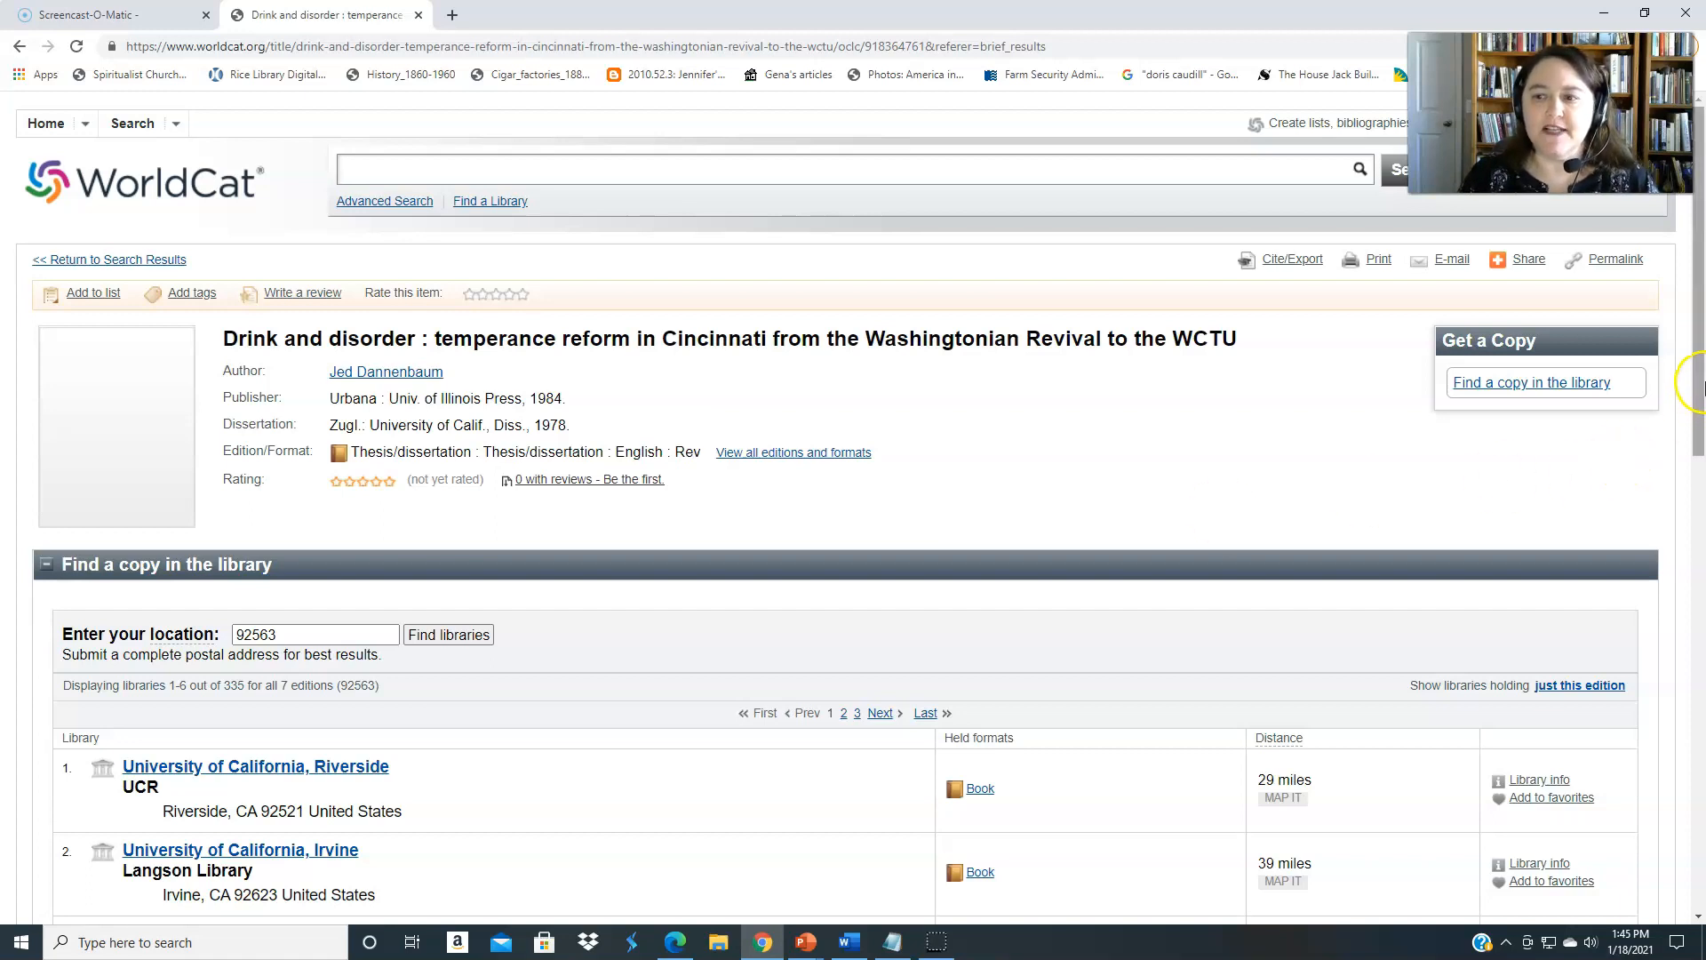
# Scroll the "Drink and disorder" record to the six holding libraries, nearest UC Riverside at 29 miles
pyautogui.scroll(-3)
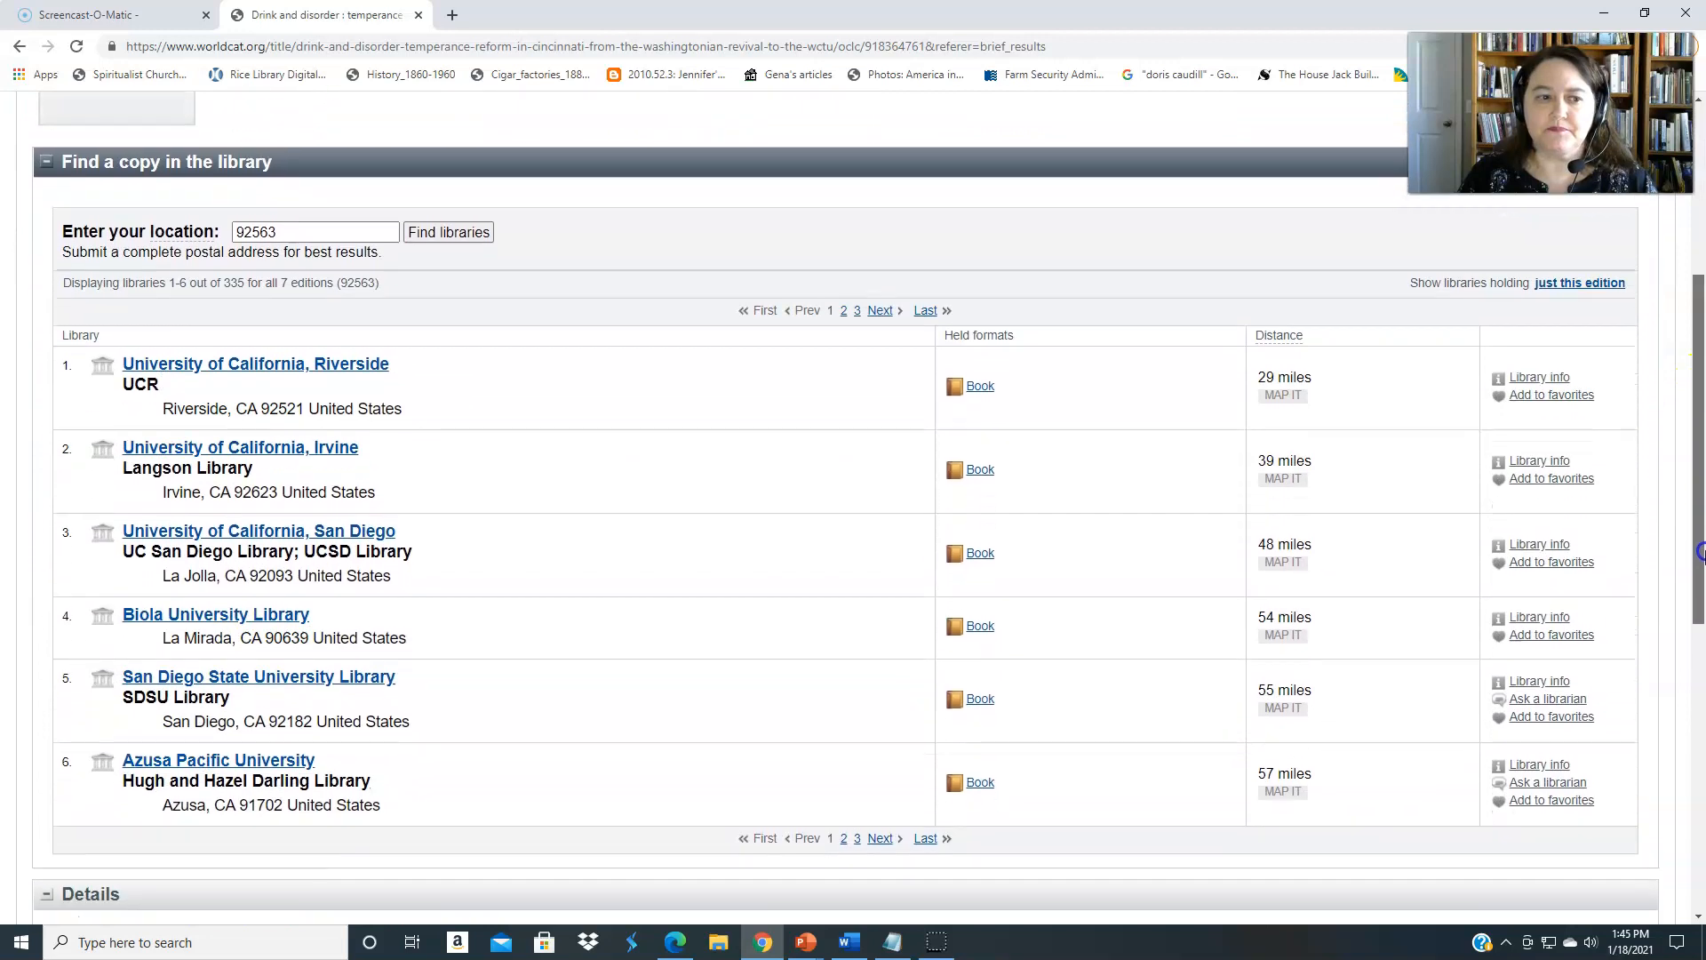
pyautogui.scroll(-3)
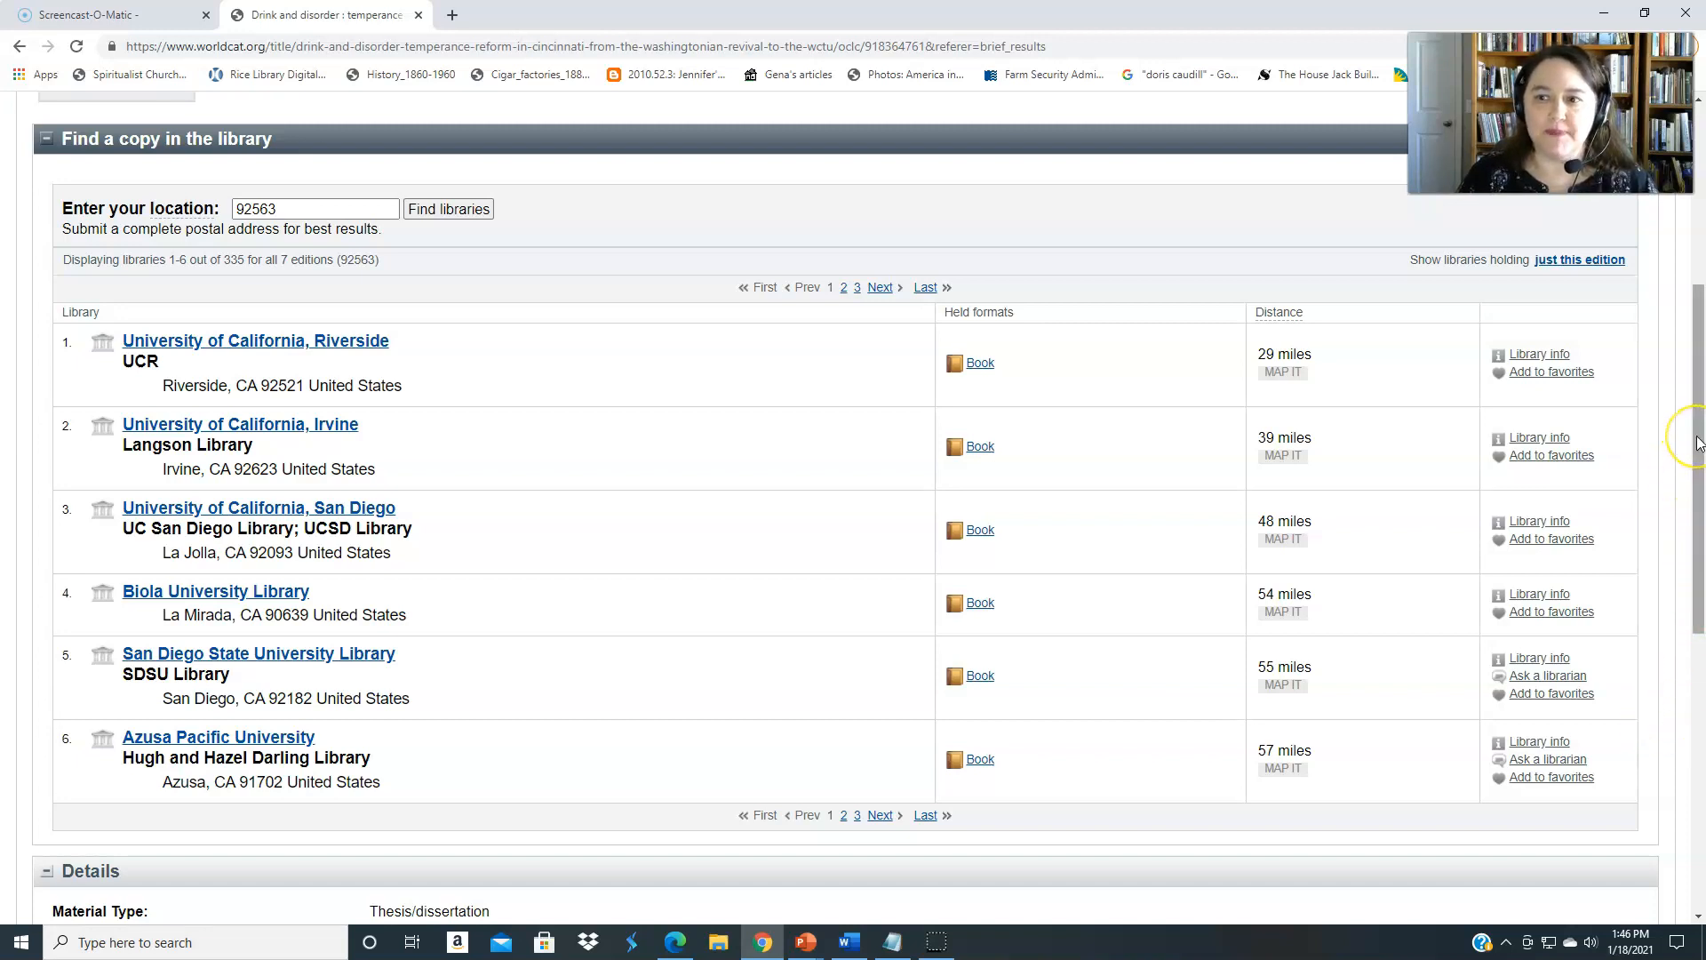
pyautogui.scroll(-3)
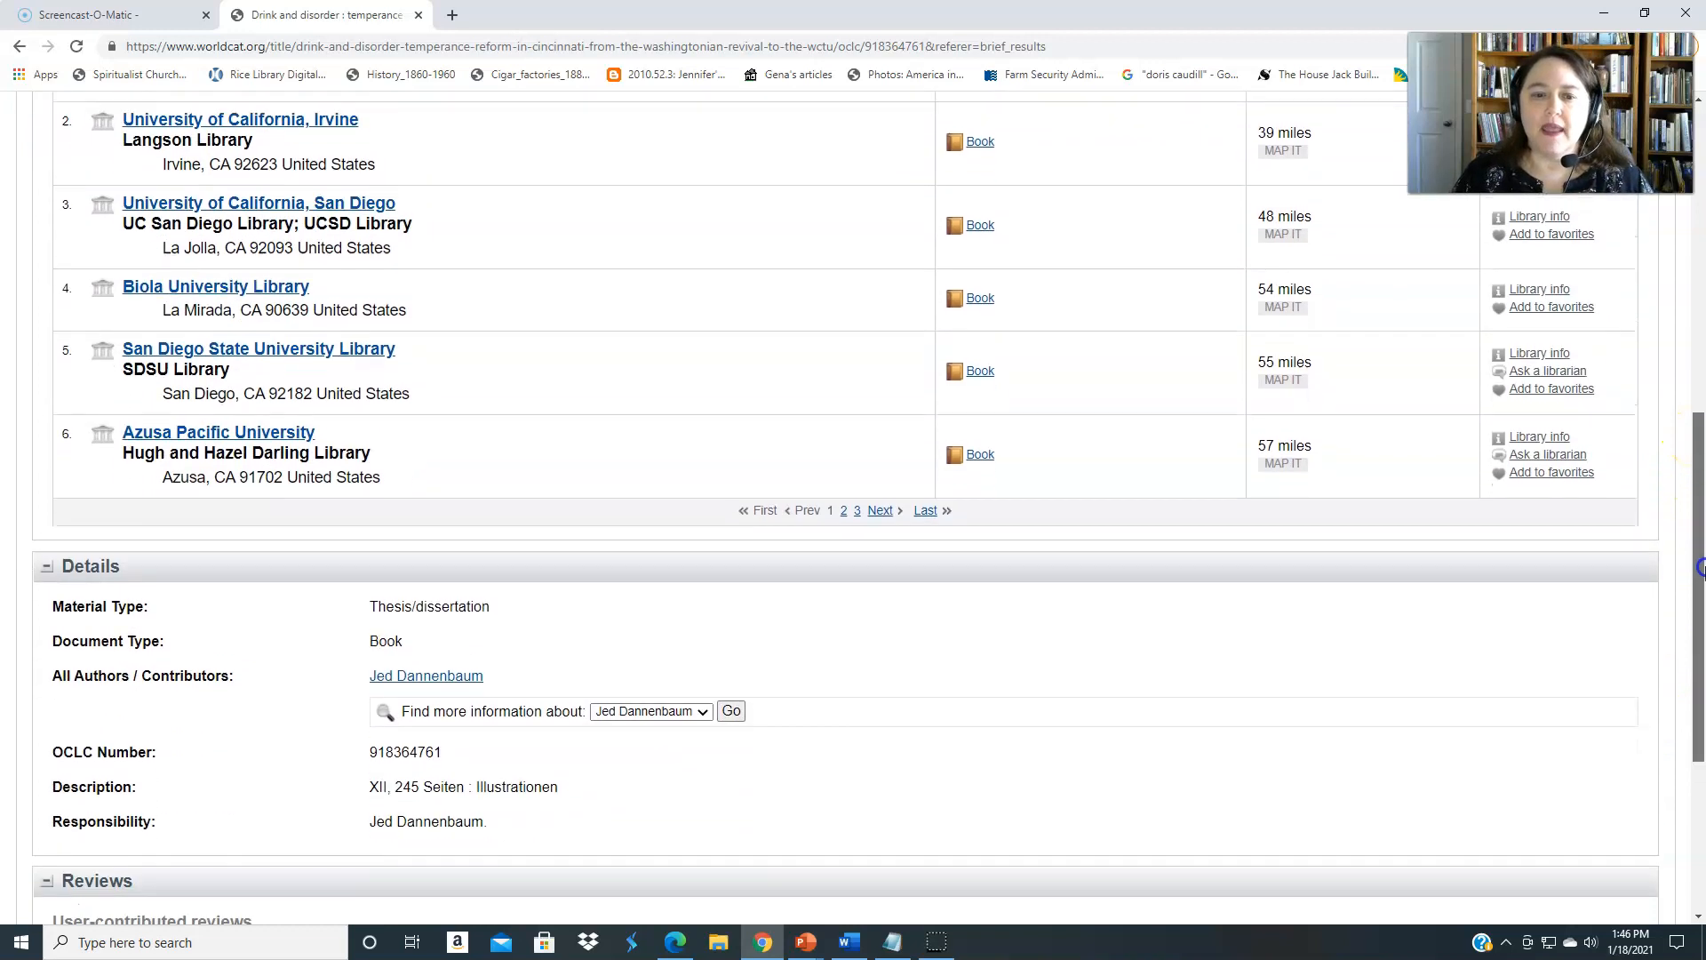
pyautogui.scroll(-3)
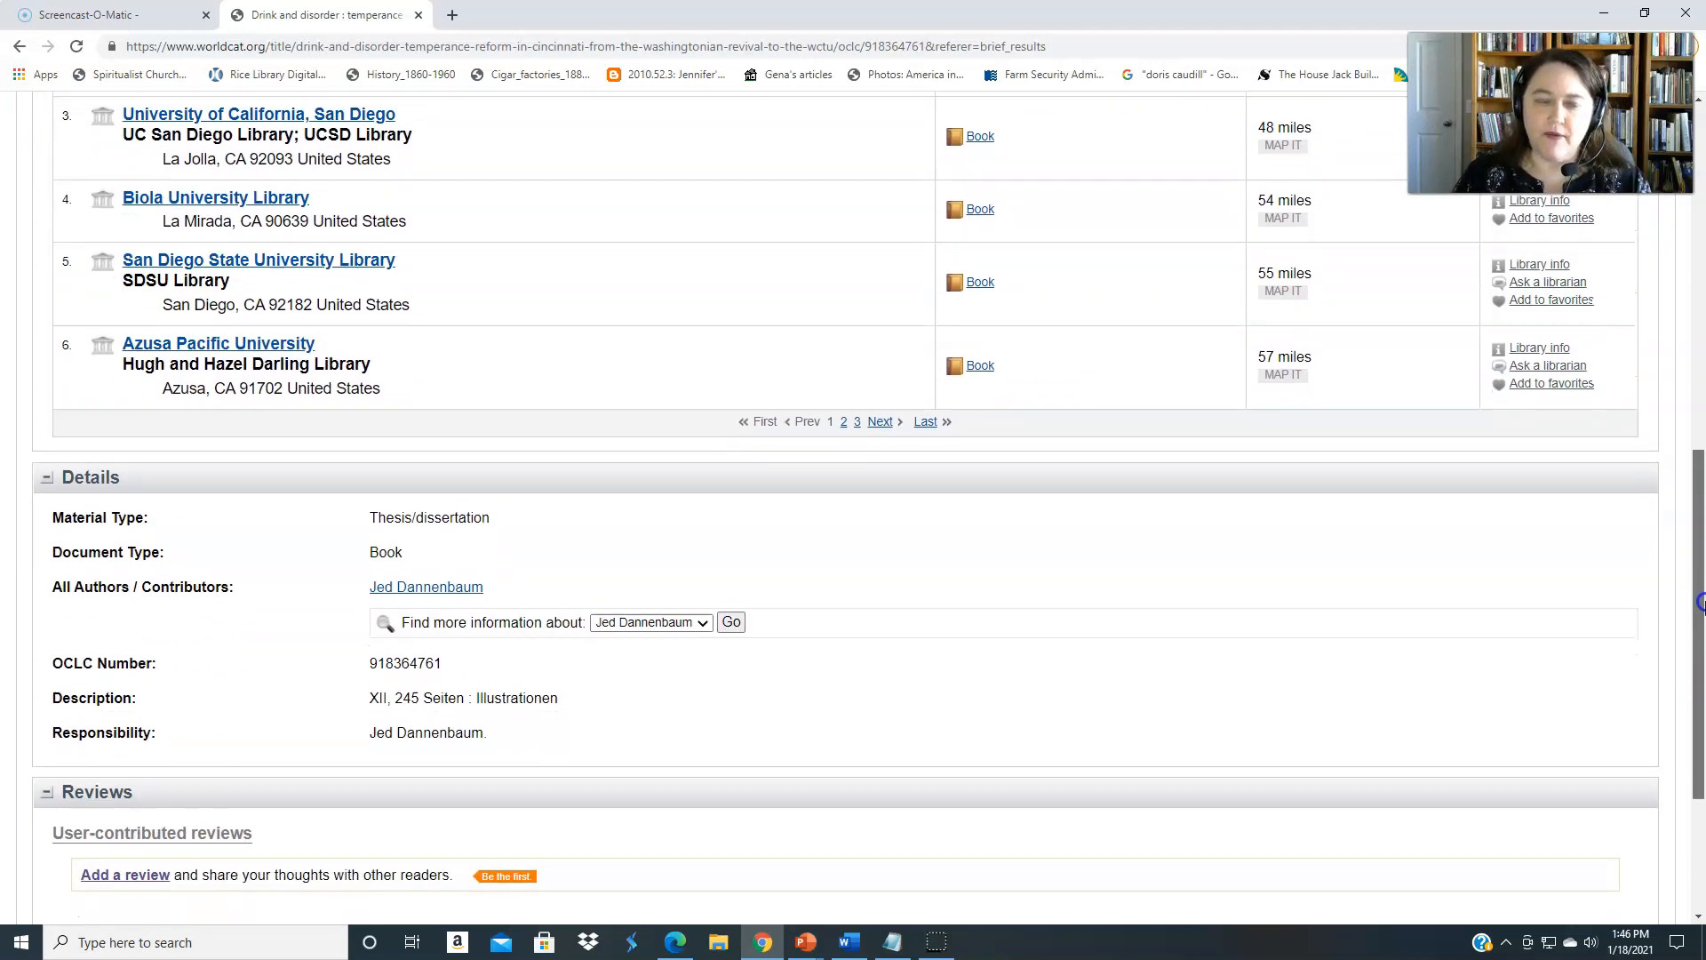
pyautogui.scroll(-3)
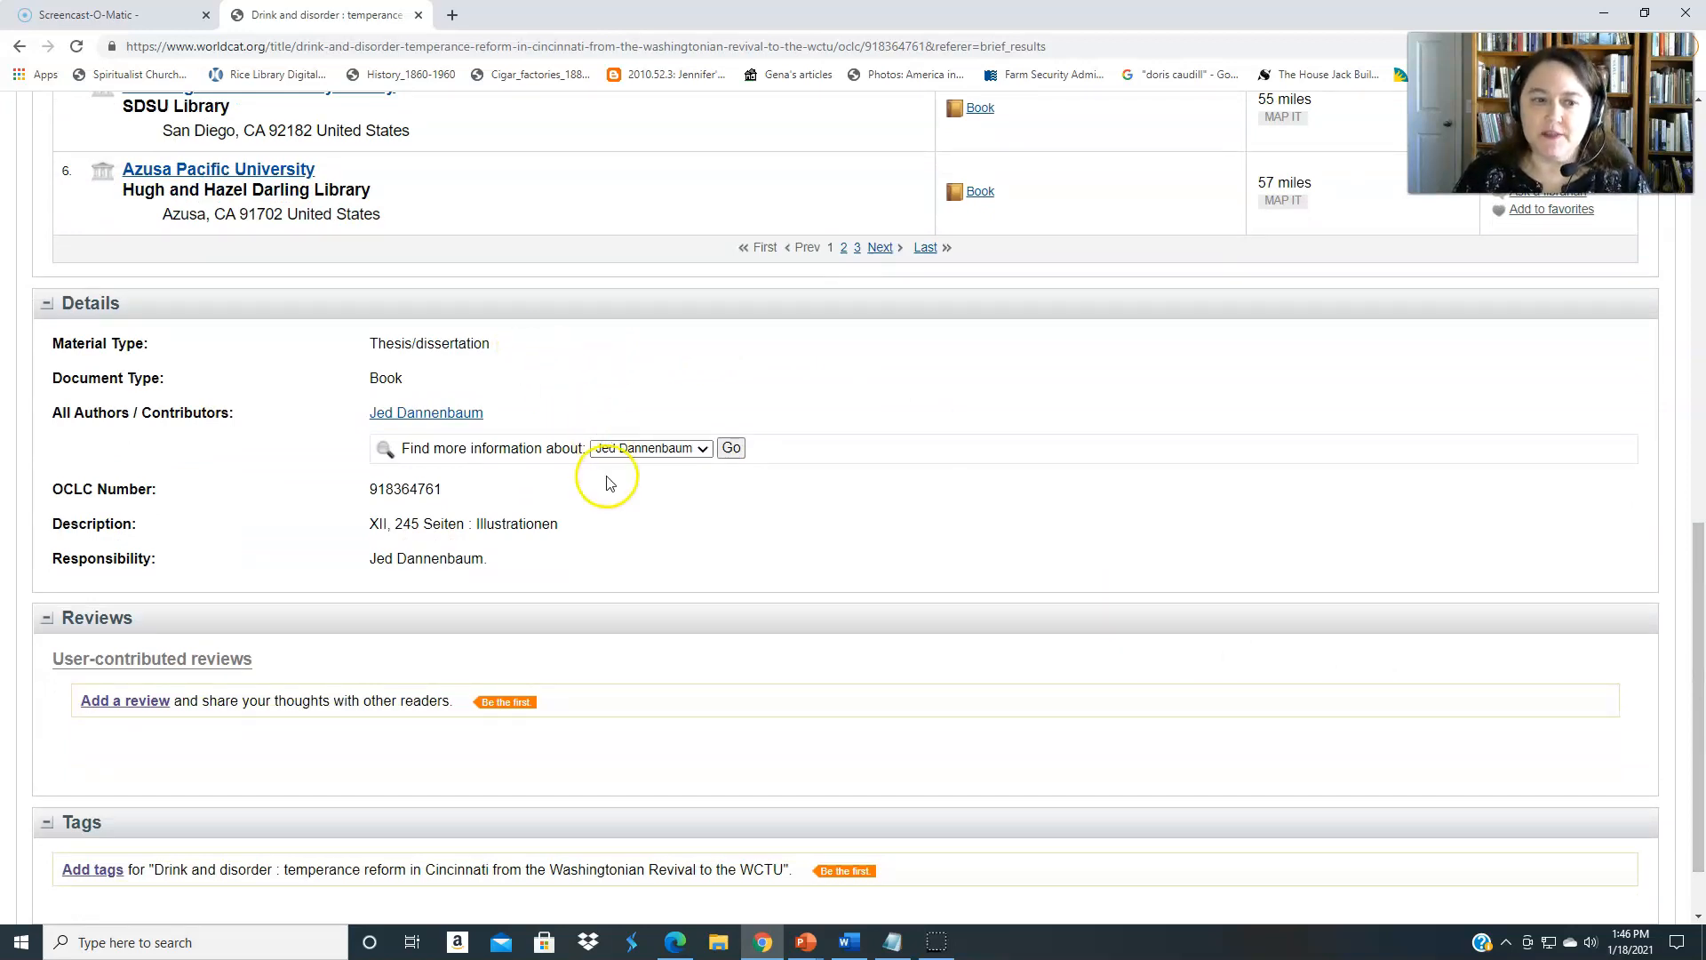
pyautogui.moveTo(1640, 553)
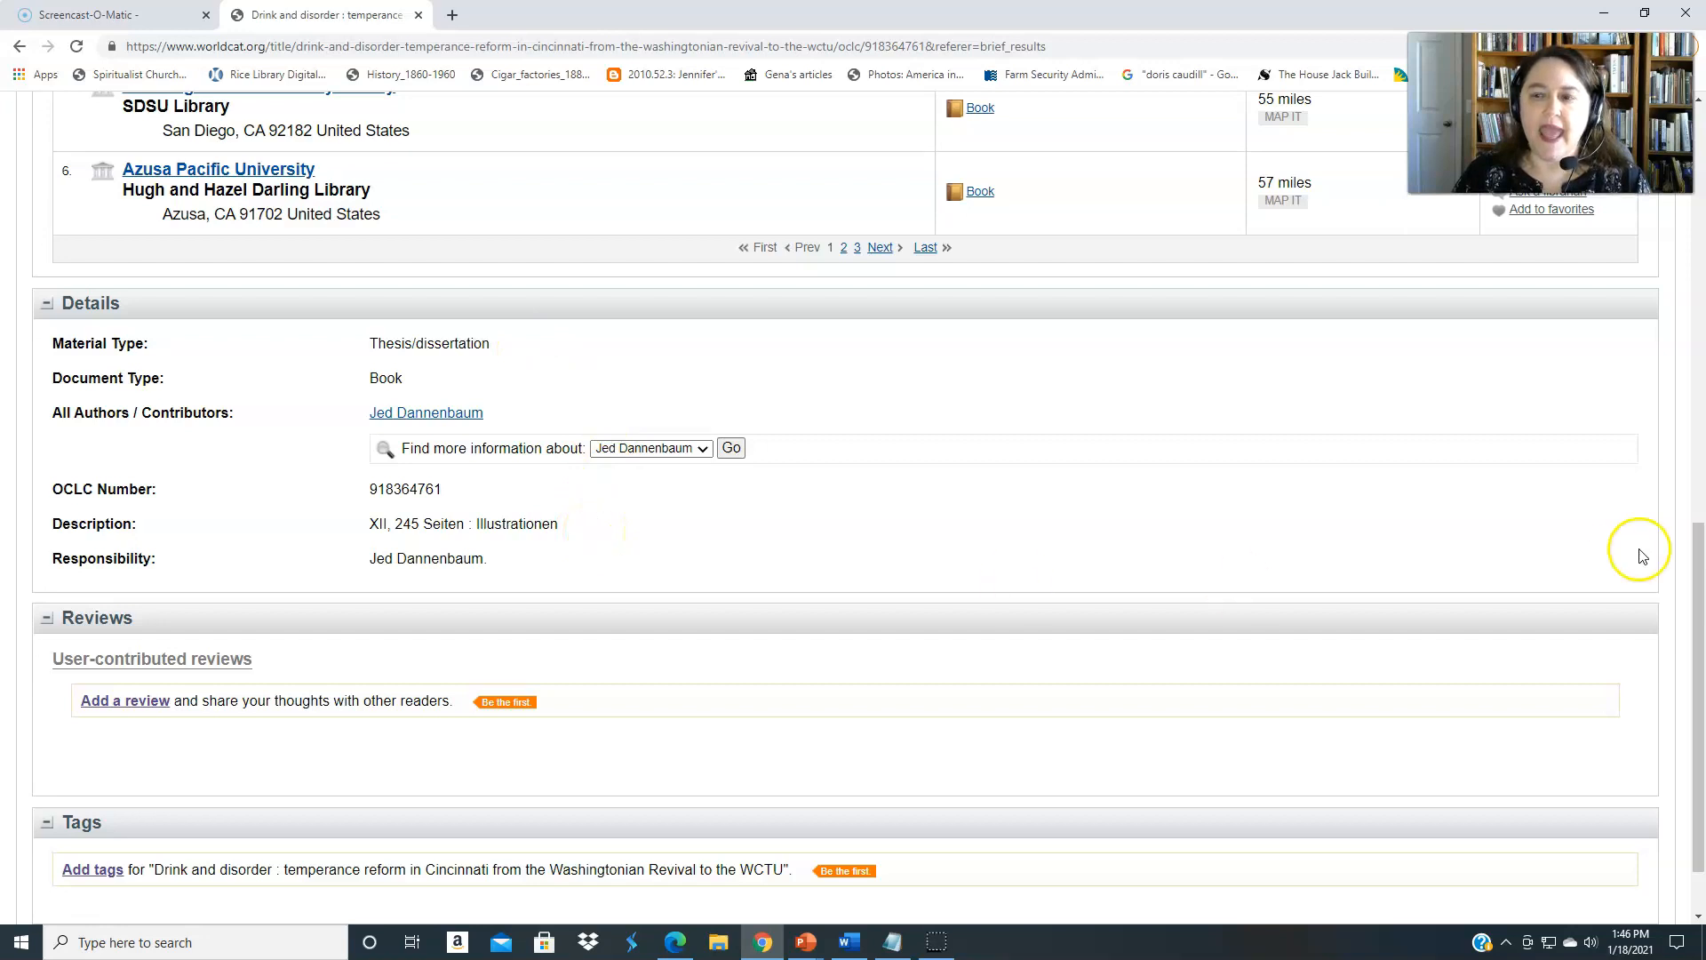
pyautogui.scroll(-3)
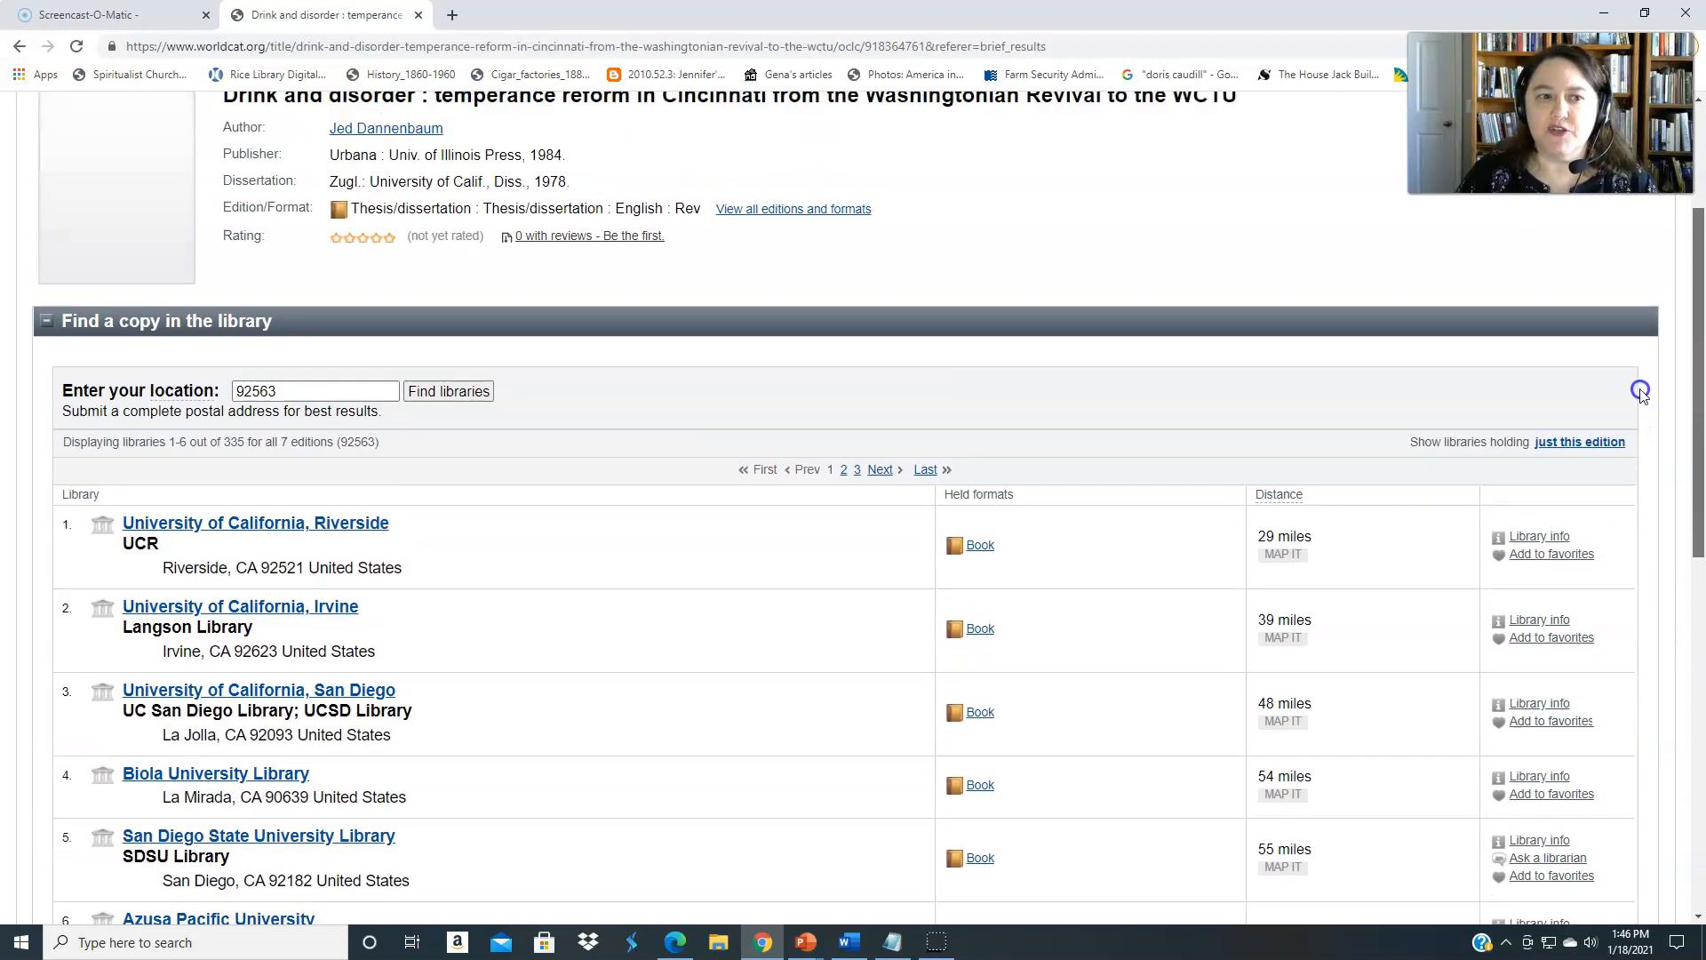
# Bring up Cite/Export for the thesis record with APA, Chicago, Harvard, MLA and Turabian styles
pyautogui.scroll(3)
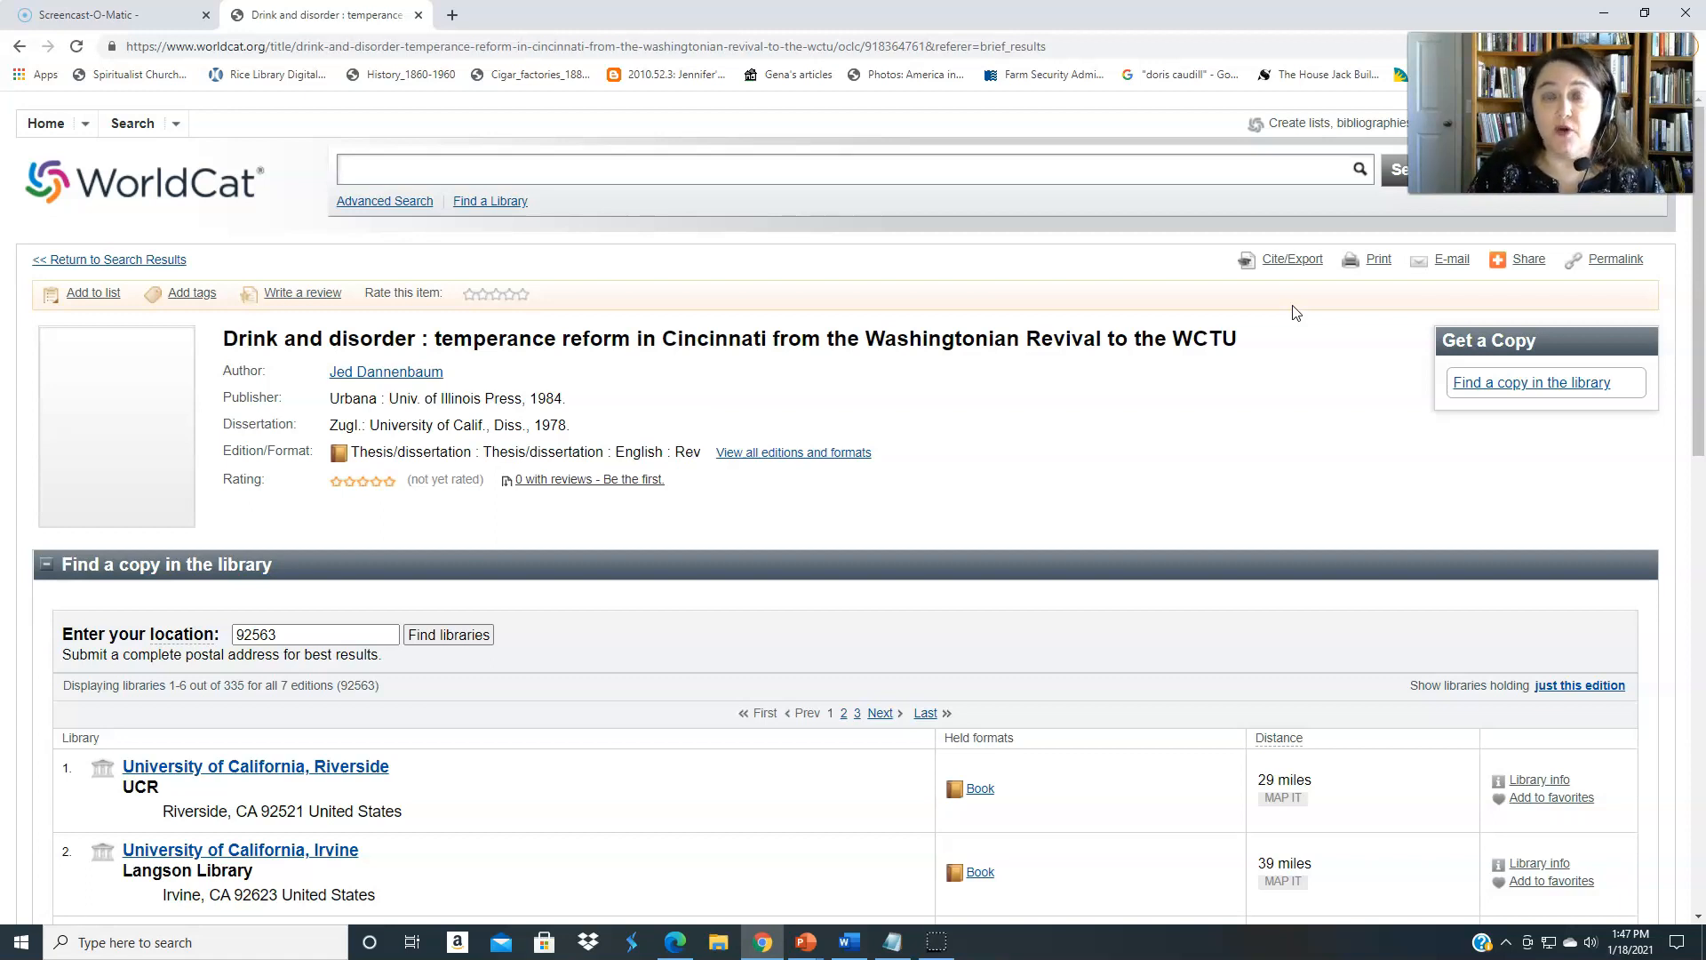
pyautogui.click(1291, 260)
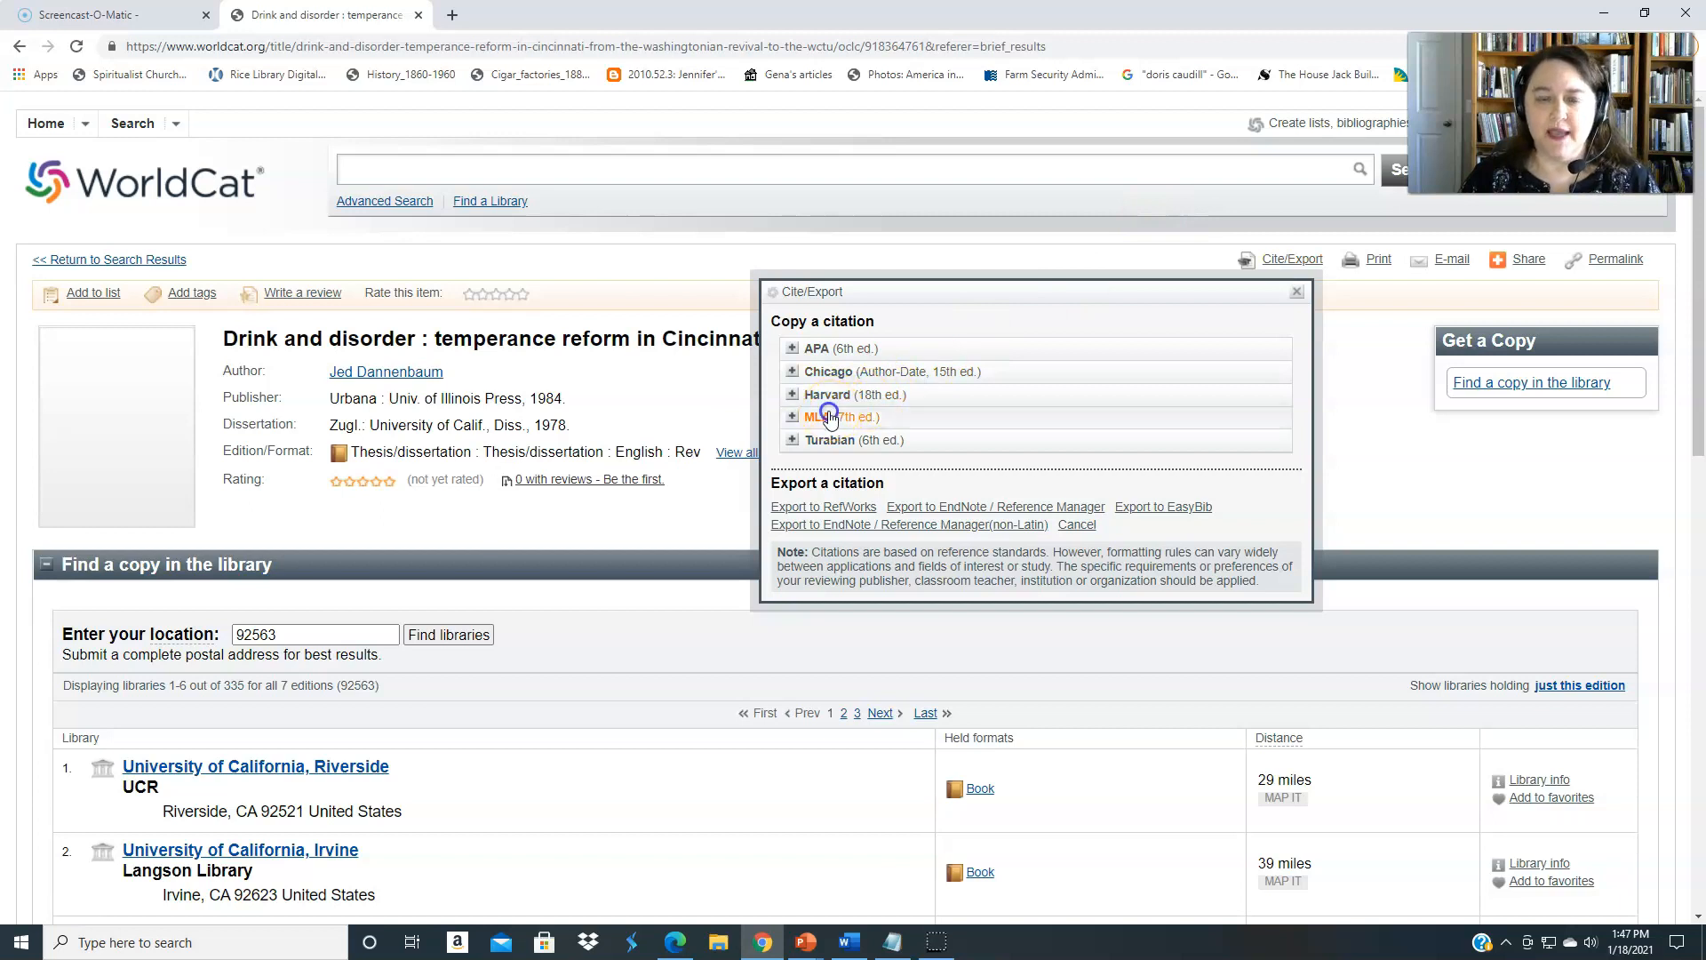
# Show the MLA citation (Dannenbaum, Urbana: Univ. of Illinois Press, 1984), close it and return to the WorldCat home page
pyautogui.click(823, 416)
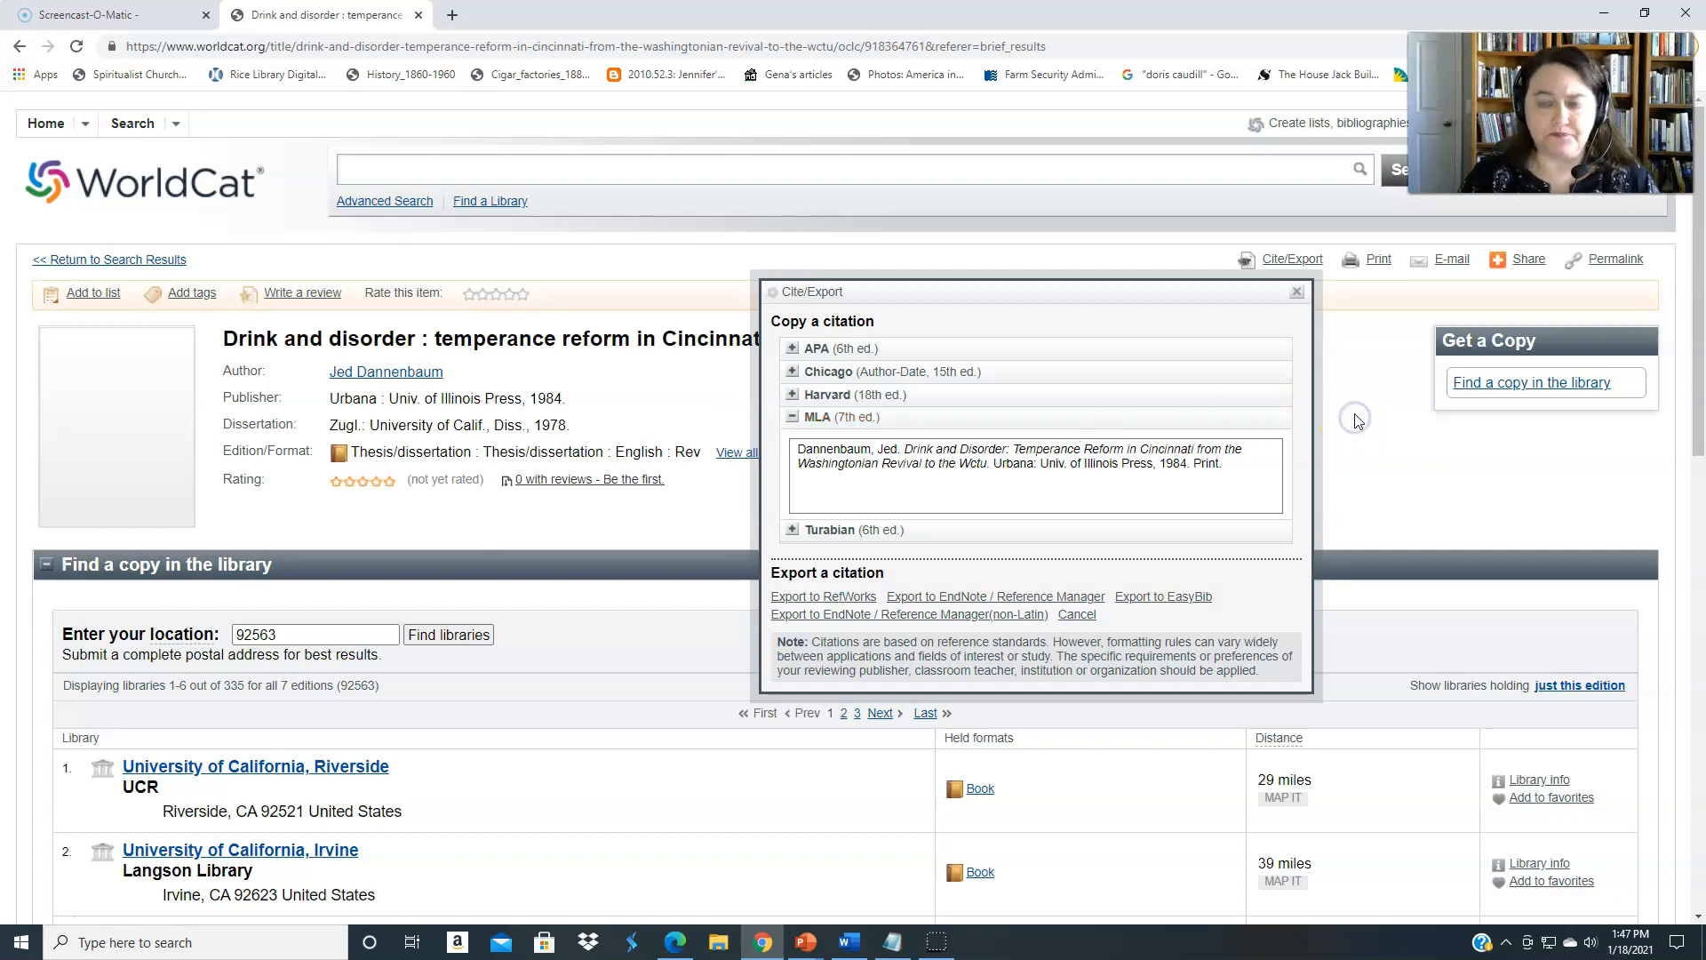
pyautogui.click(1296, 291)
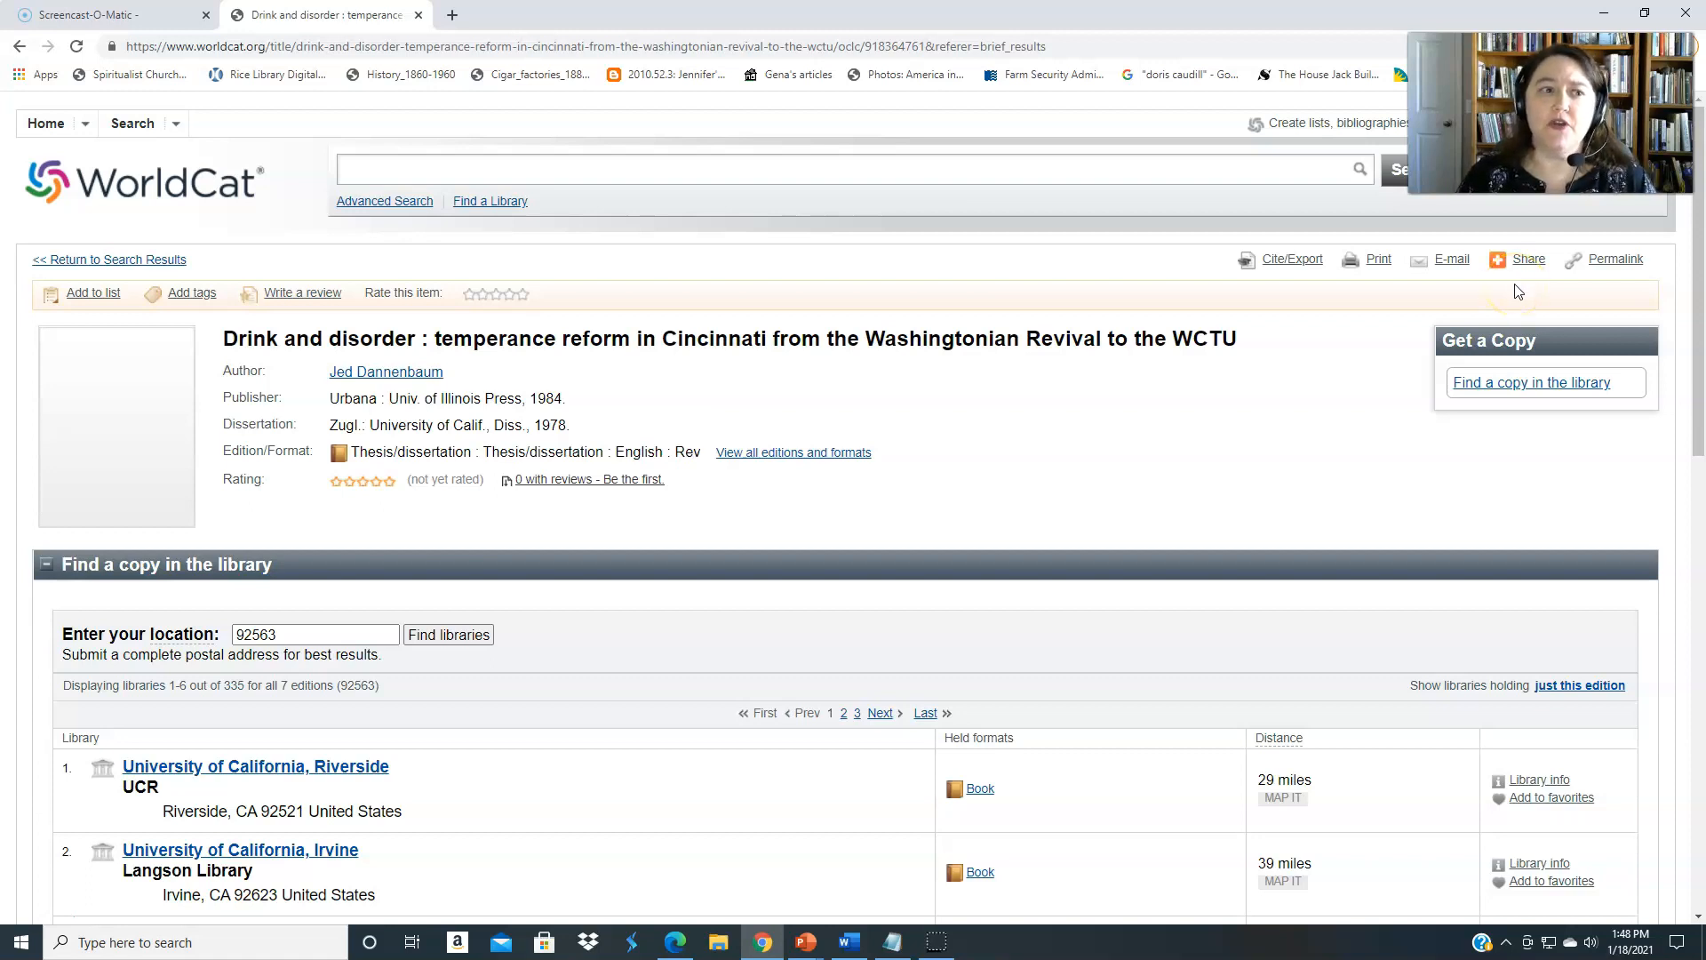
pyautogui.click(142, 181)
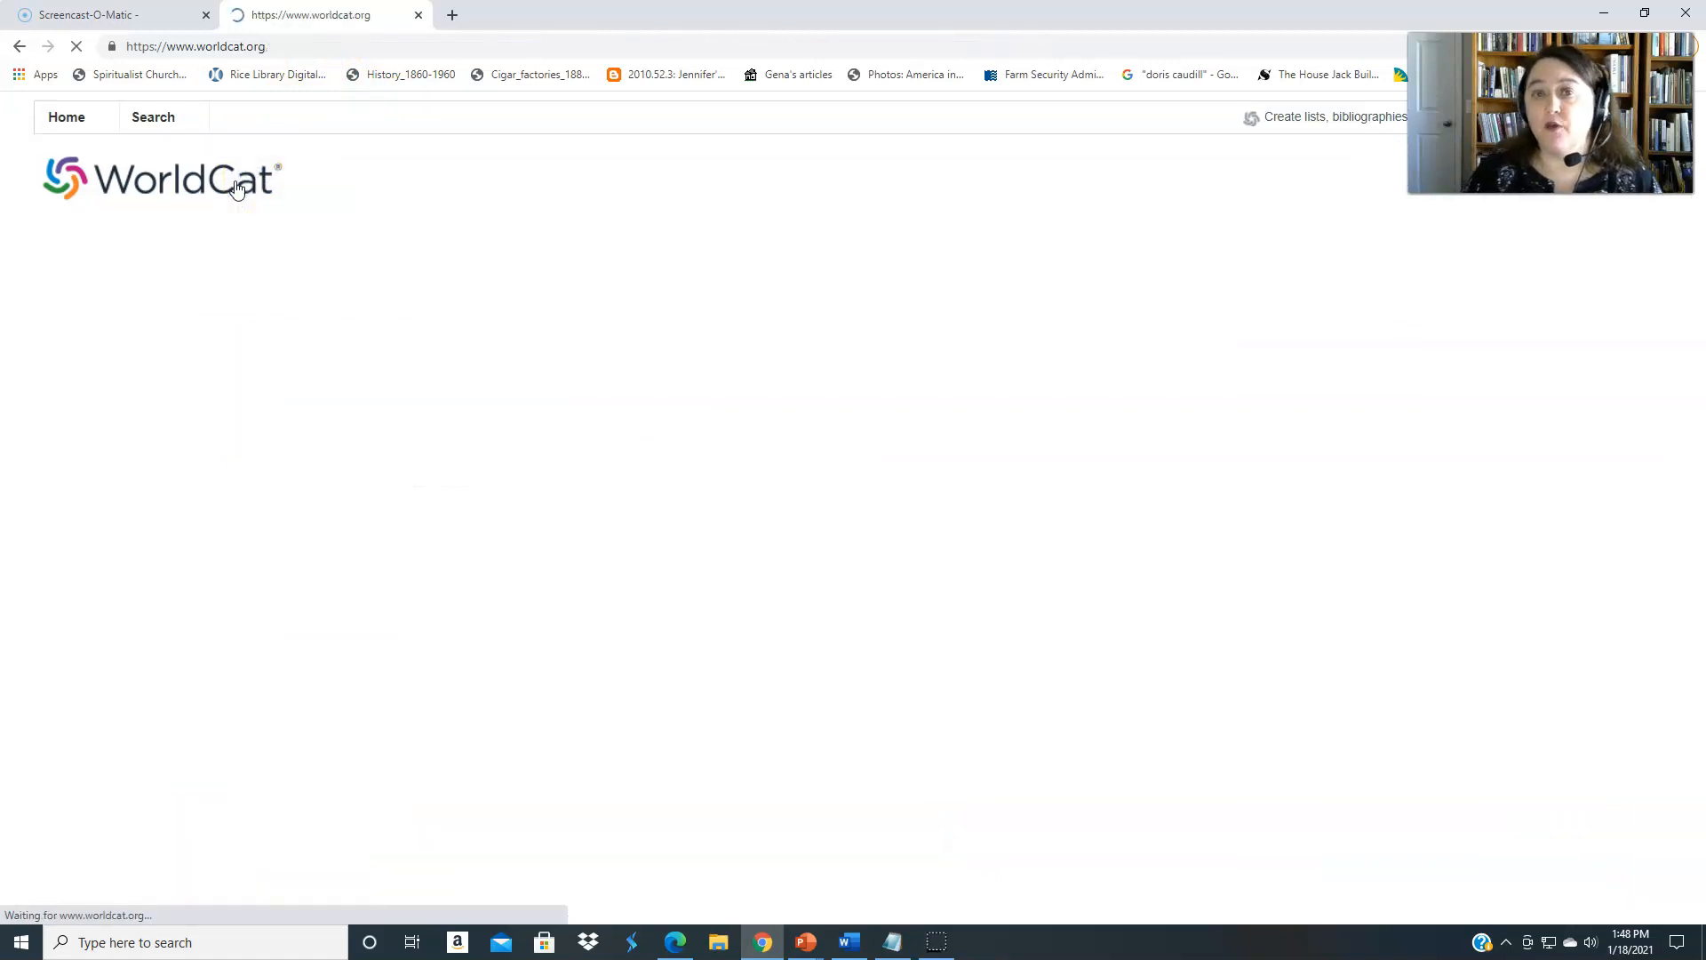